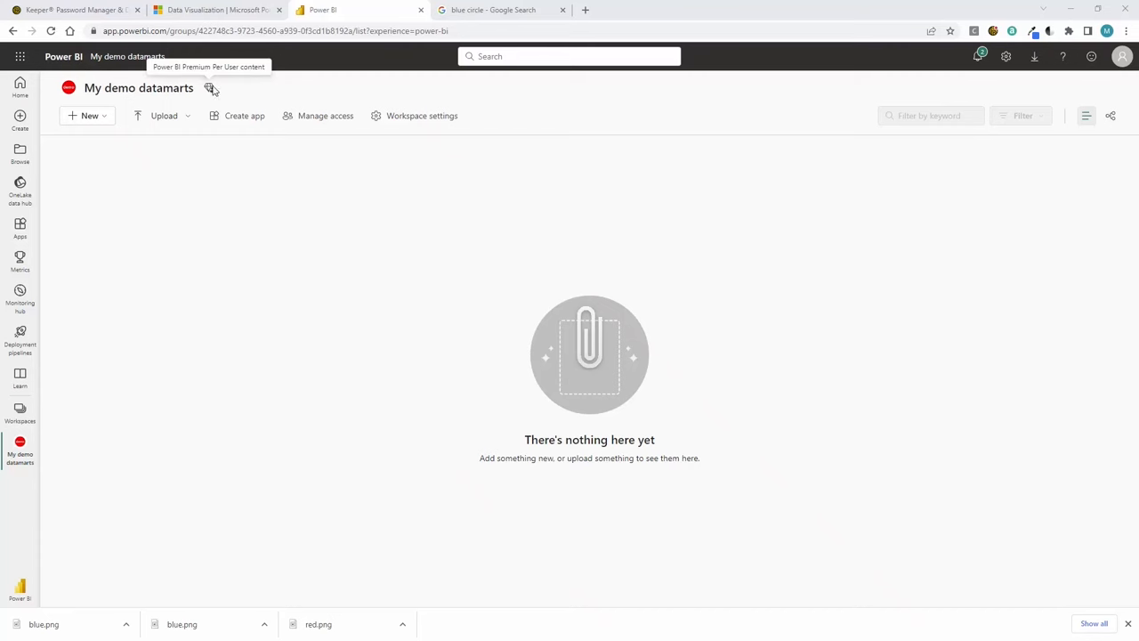
Create a new datamart named Sales from NAV 2009 and bring up its data source list.
left_click(89, 116)
type("Sales from NAV 2009")
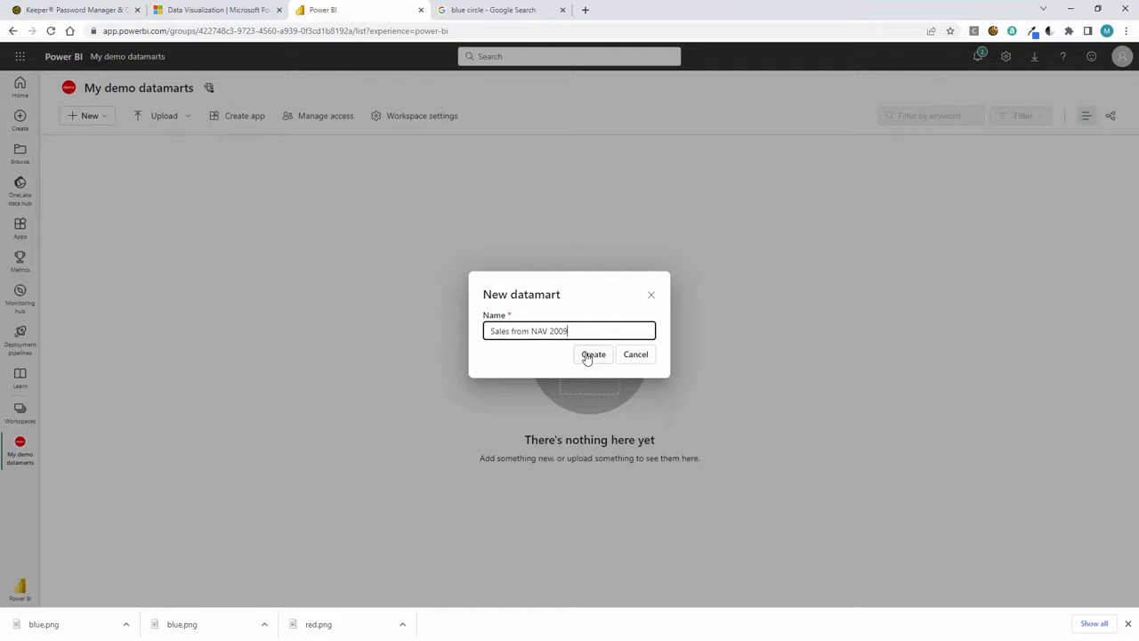
left_click(594, 354)
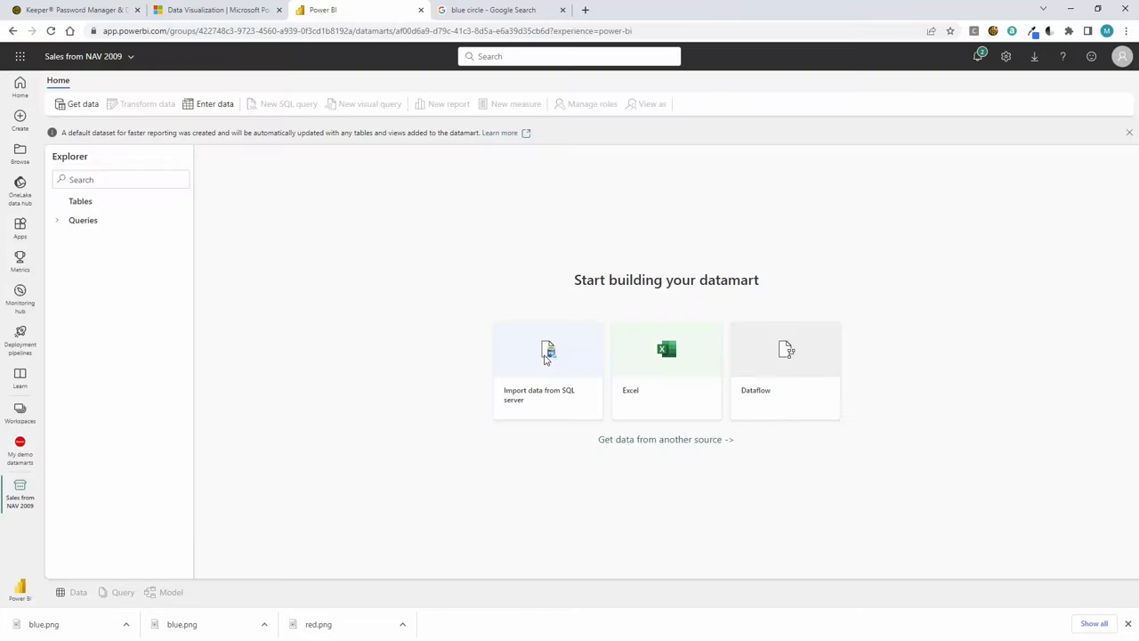
left_click(666, 439)
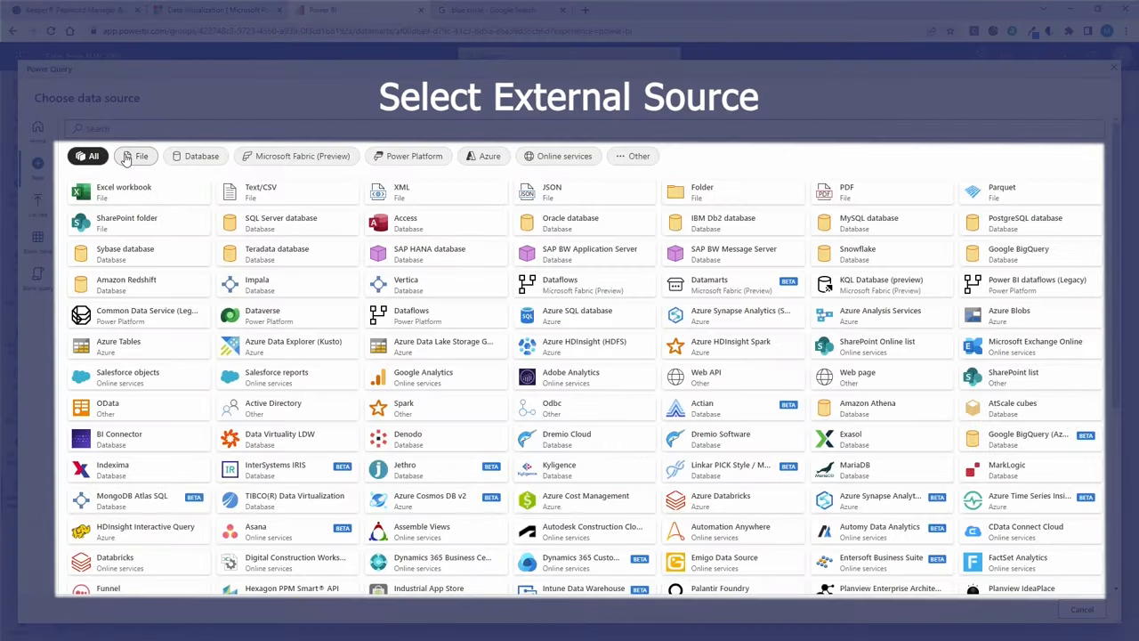
Filter the source list by Database, Power Platform and Azure categories to find SQL Server.
left_click(202, 156)
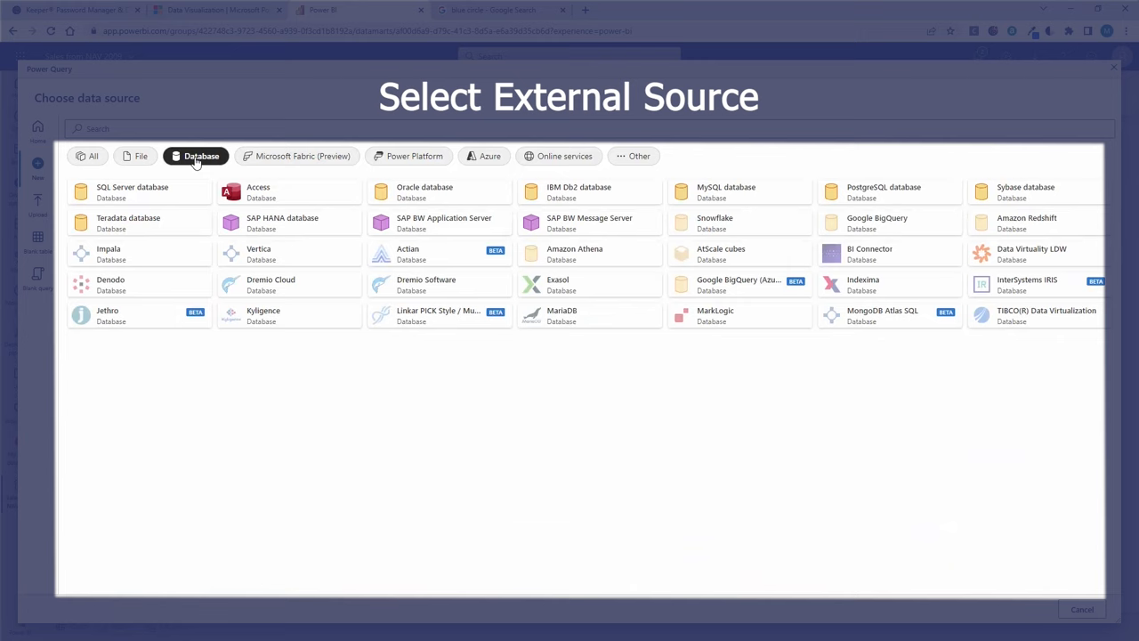
left_click(414, 156)
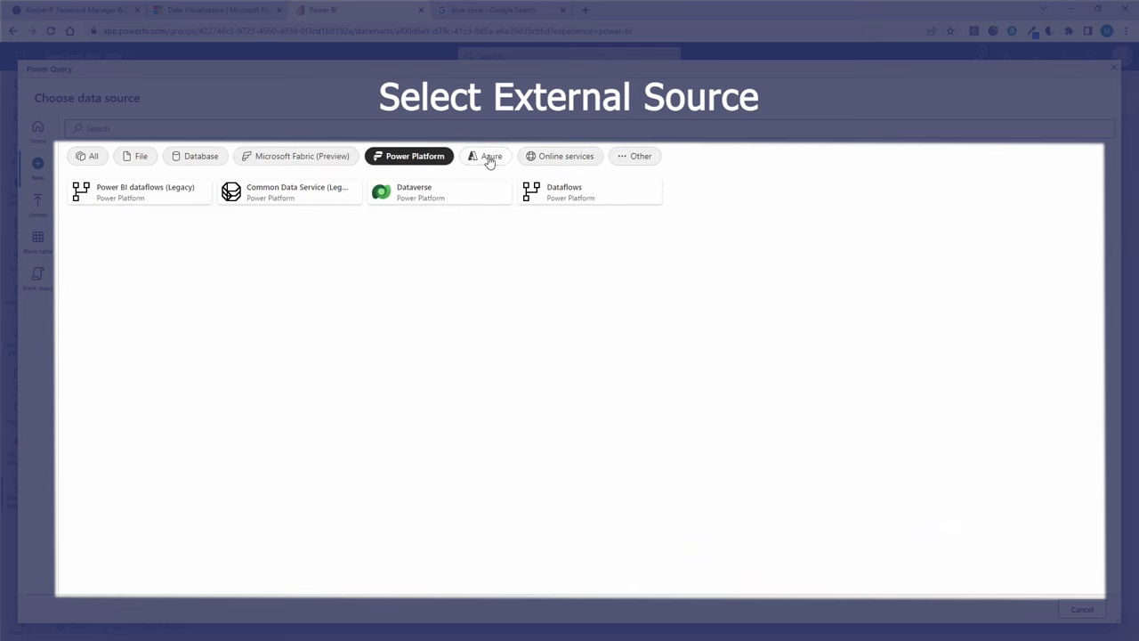
left_click(200, 156)
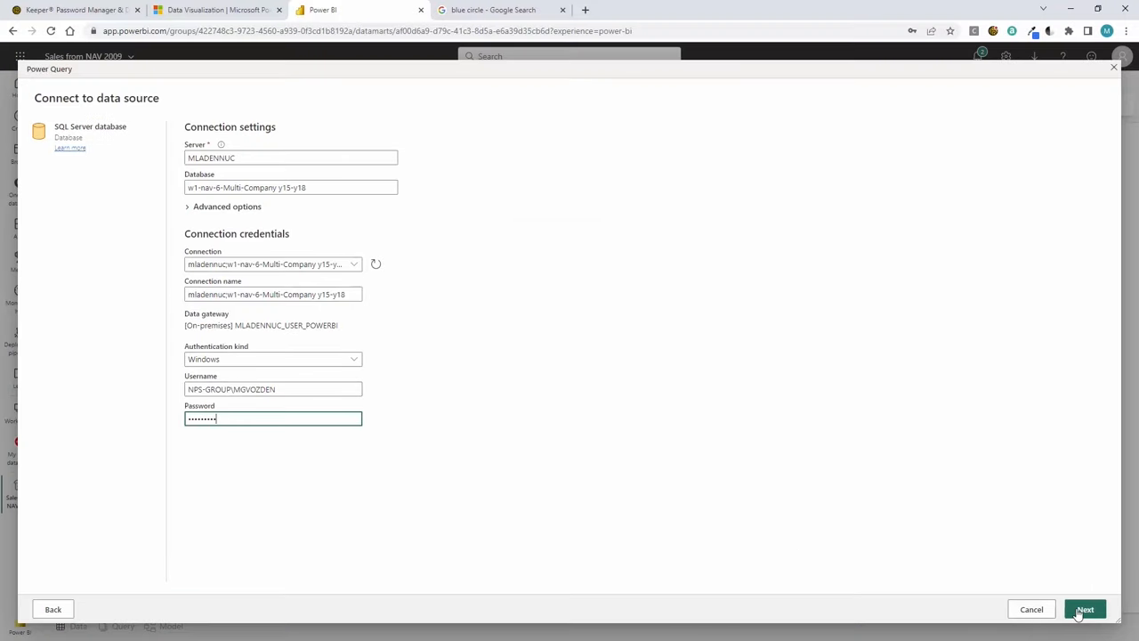
Connect to the NAV database and send the four UK 2009 tables to the query editor.
left_click(1084, 609)
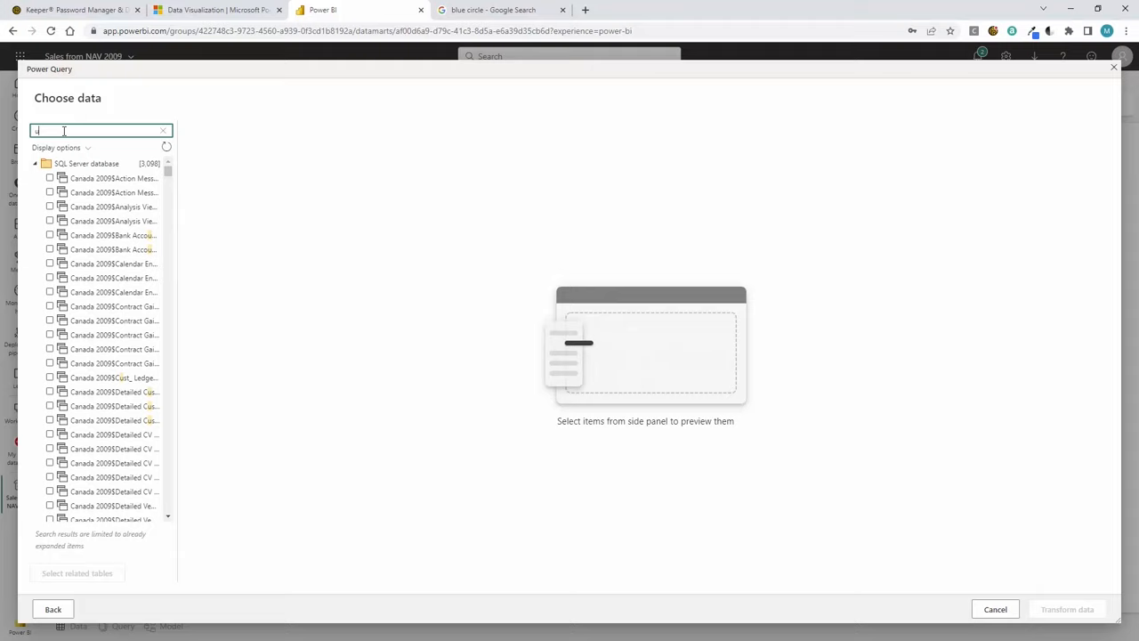
left_click(50, 292)
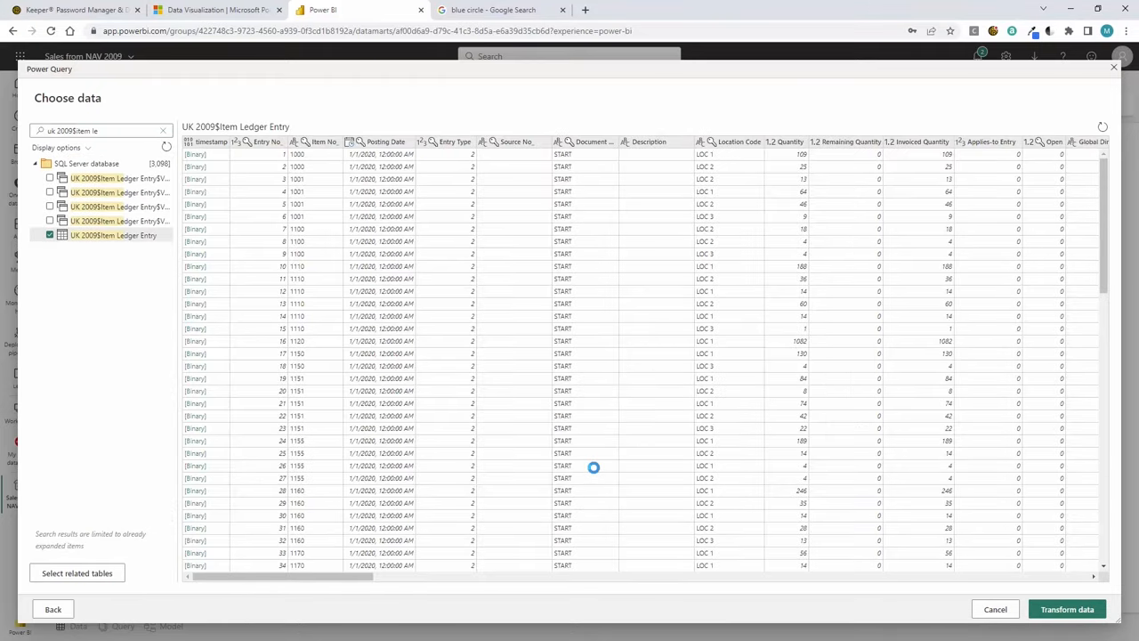
left_click(1066, 609)
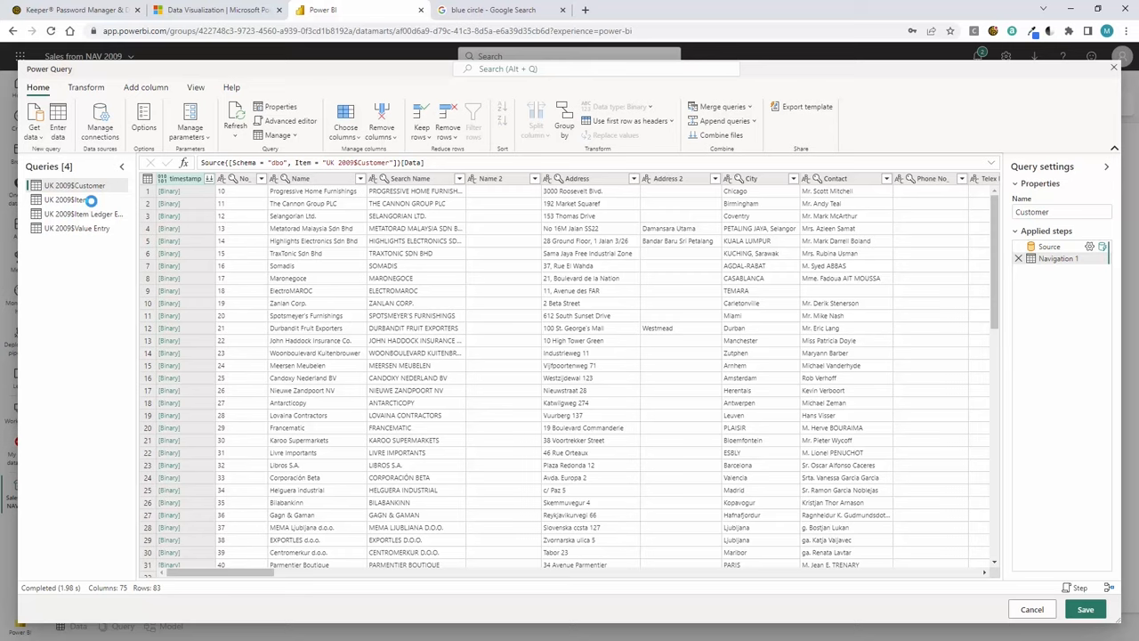
Rename the queries to plain table names and filter Value Entry to Item Ledger Entry Type 1.
left_click(51, 199)
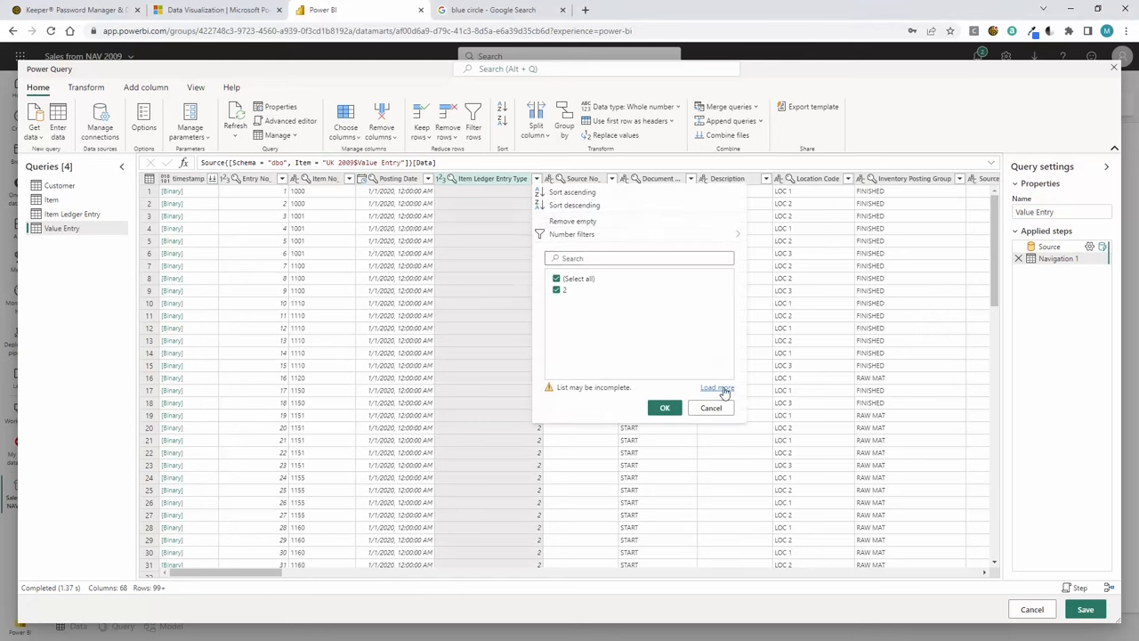
left_click(716, 387)
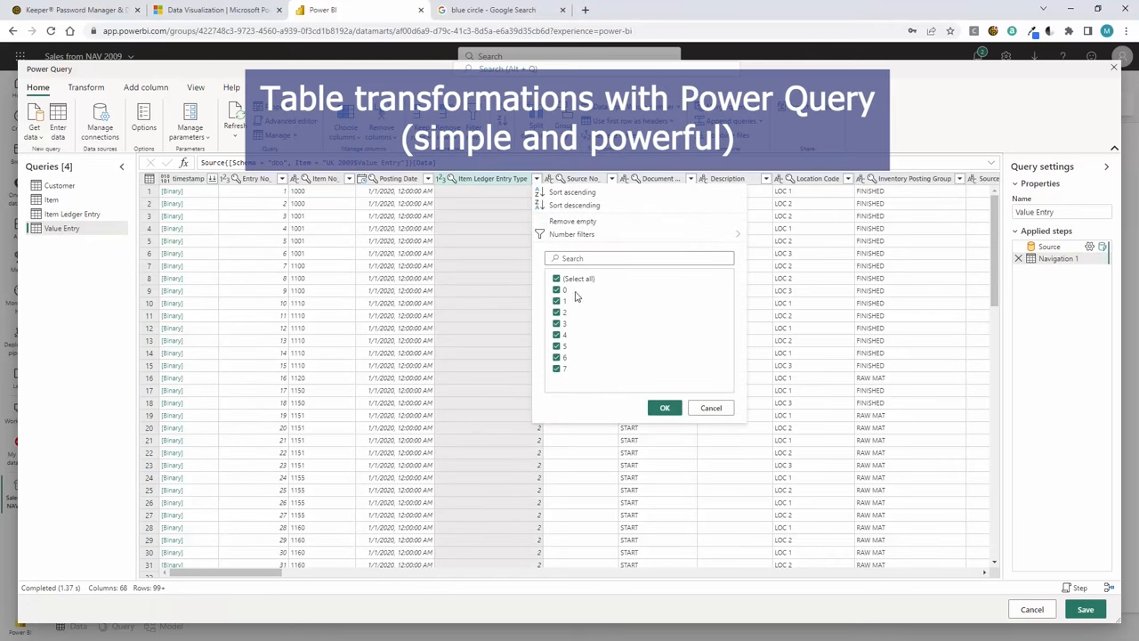
left_click(557, 279)
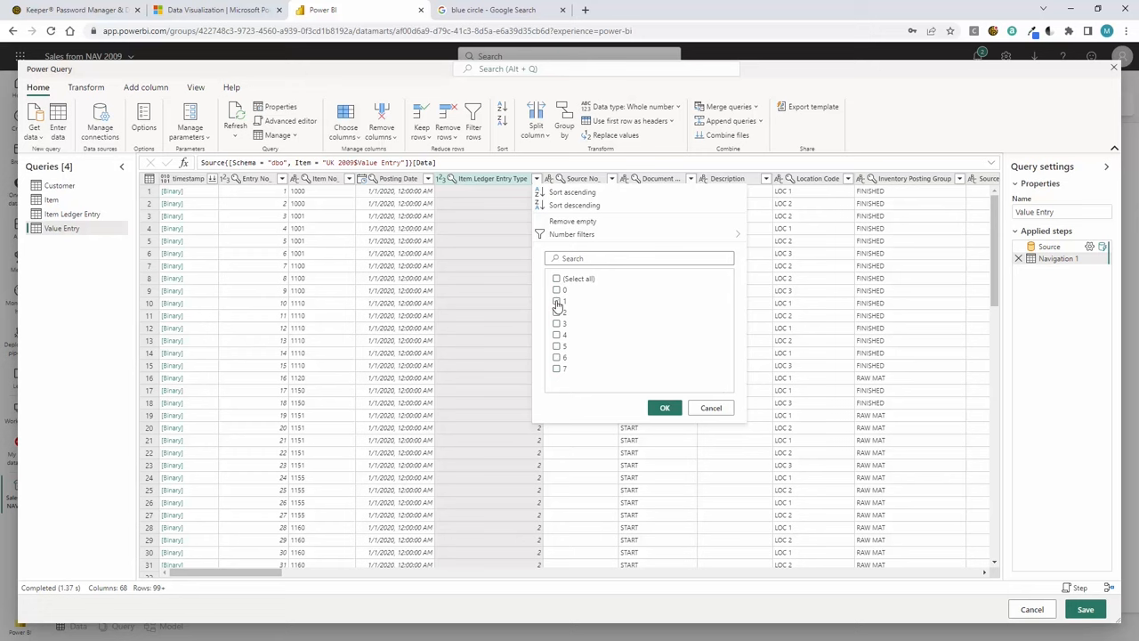
left_click(557, 300)
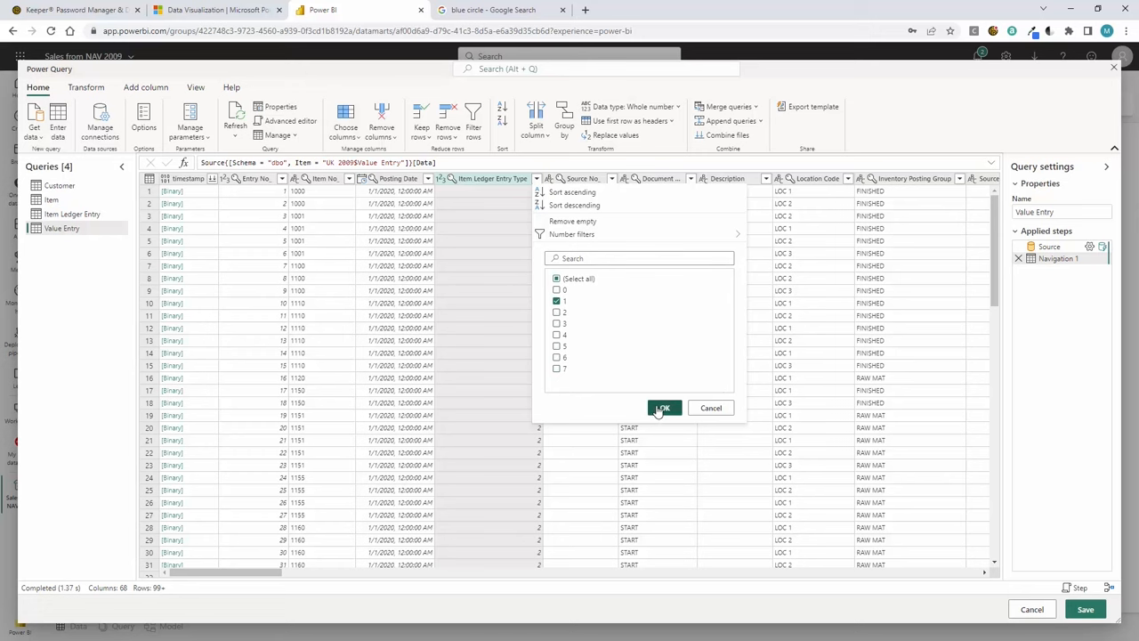
left_click(663, 408)
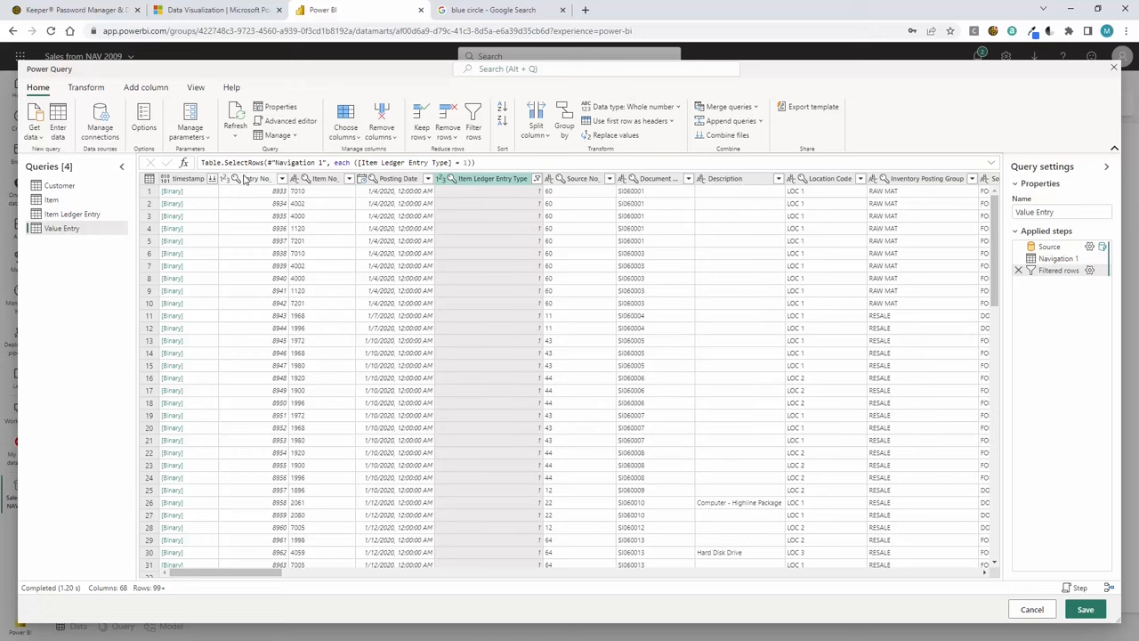
Keep only the needed Value Entry columns and save the queries to load the data.
left_click(345, 120)
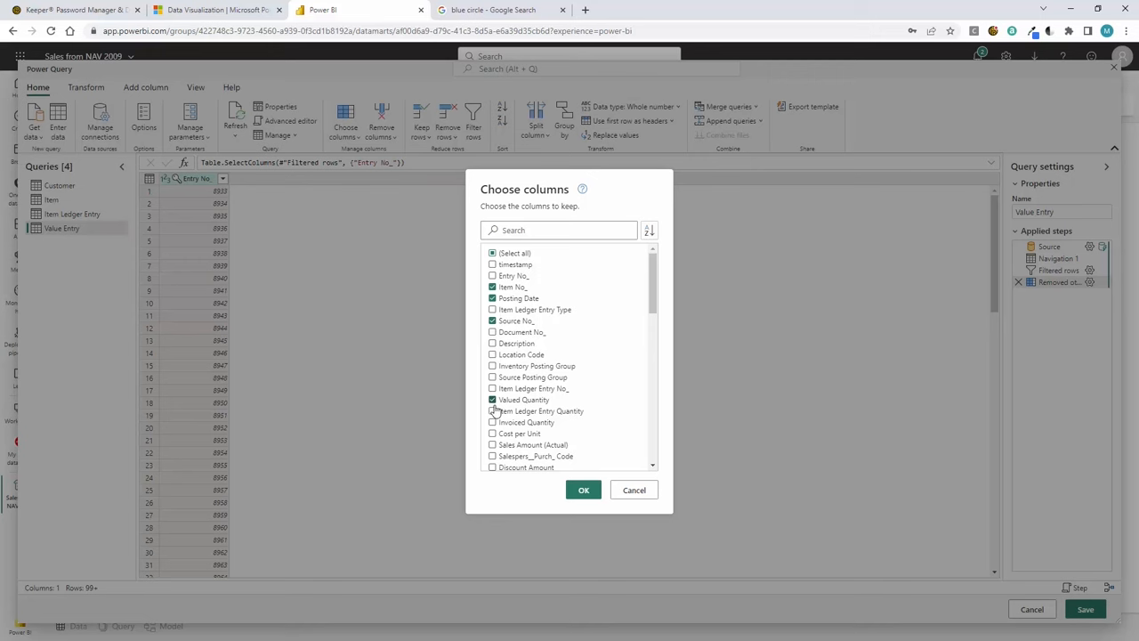
left_click(583, 489)
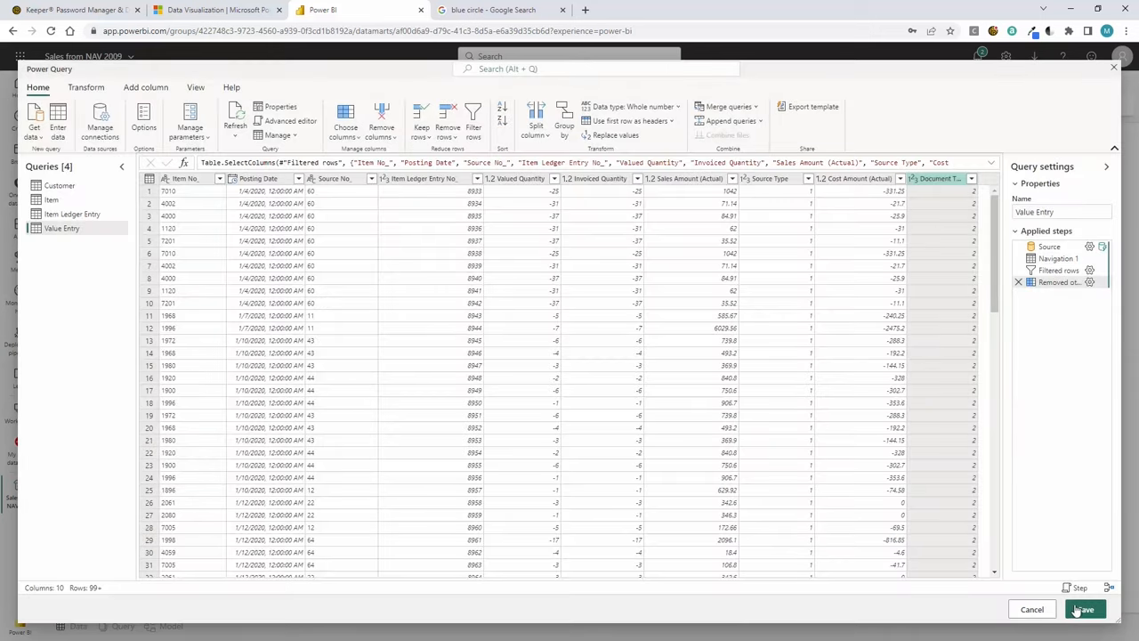
left_click(1084, 609)
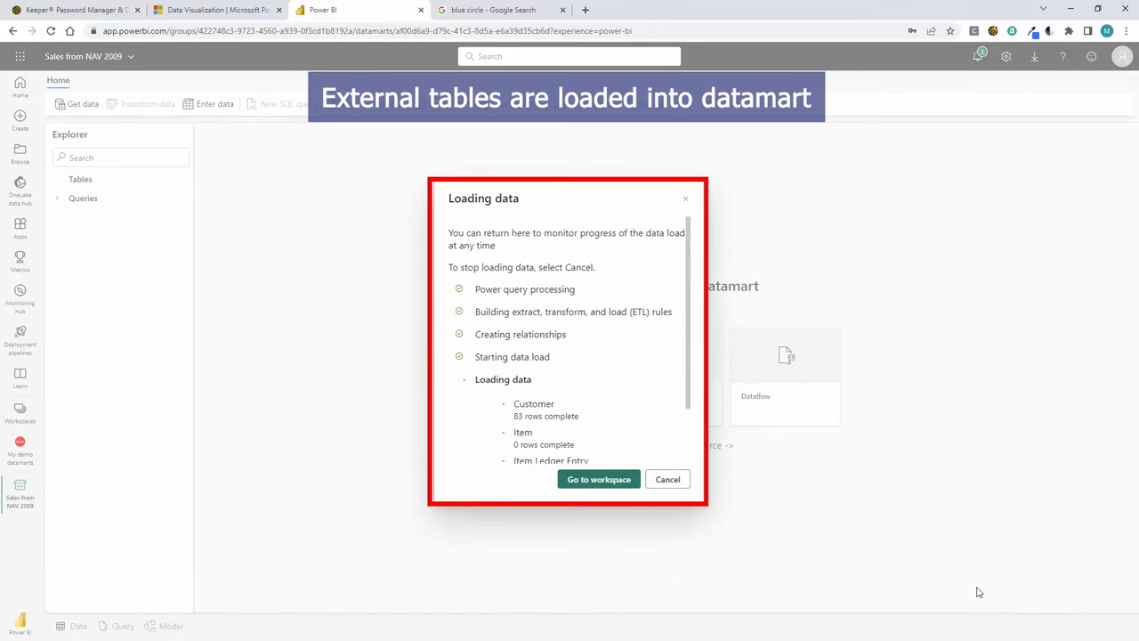
Return to the workspace and copy the datamart's SQL connection string.
left_click(312, 221)
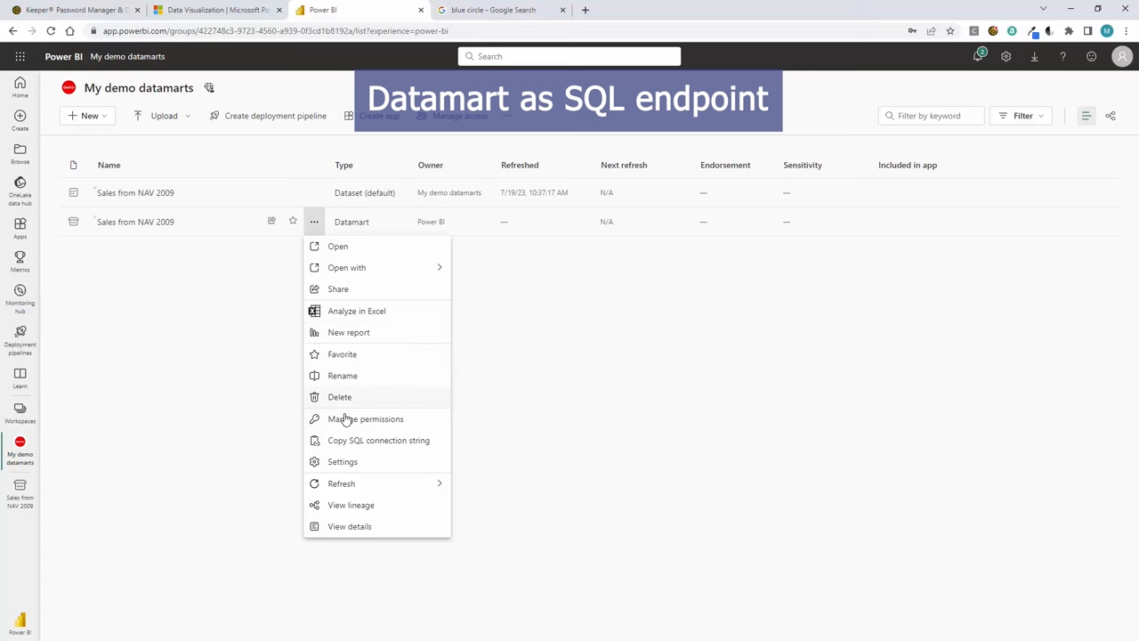
left_click(379, 439)
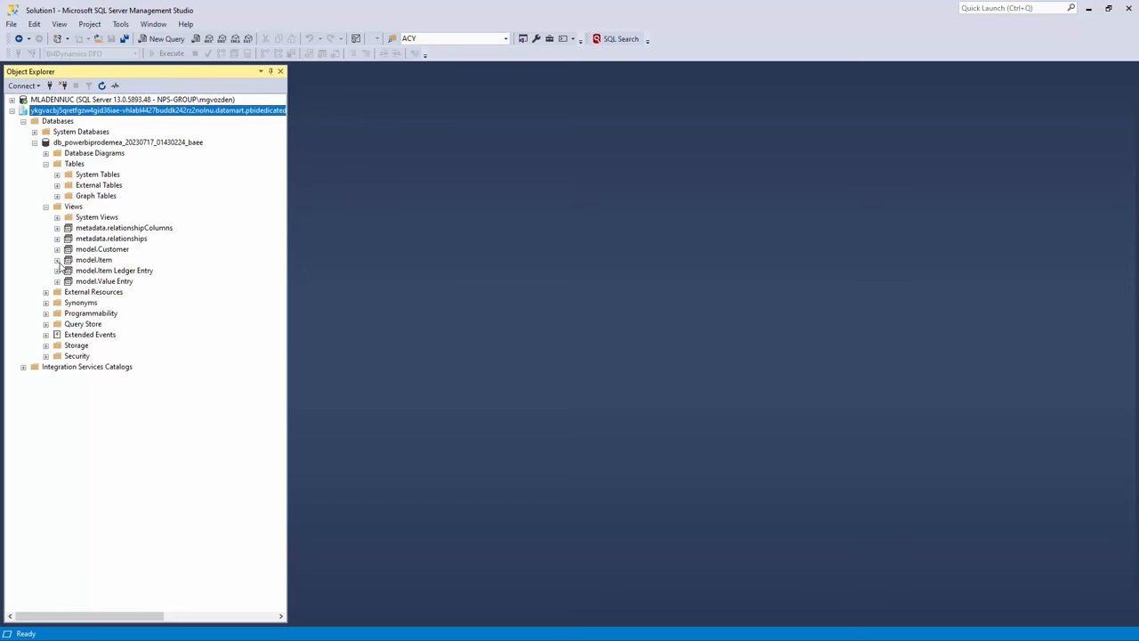
Run a Select Top 1000 Rows query on the model.Customer view.
left_click(101, 249)
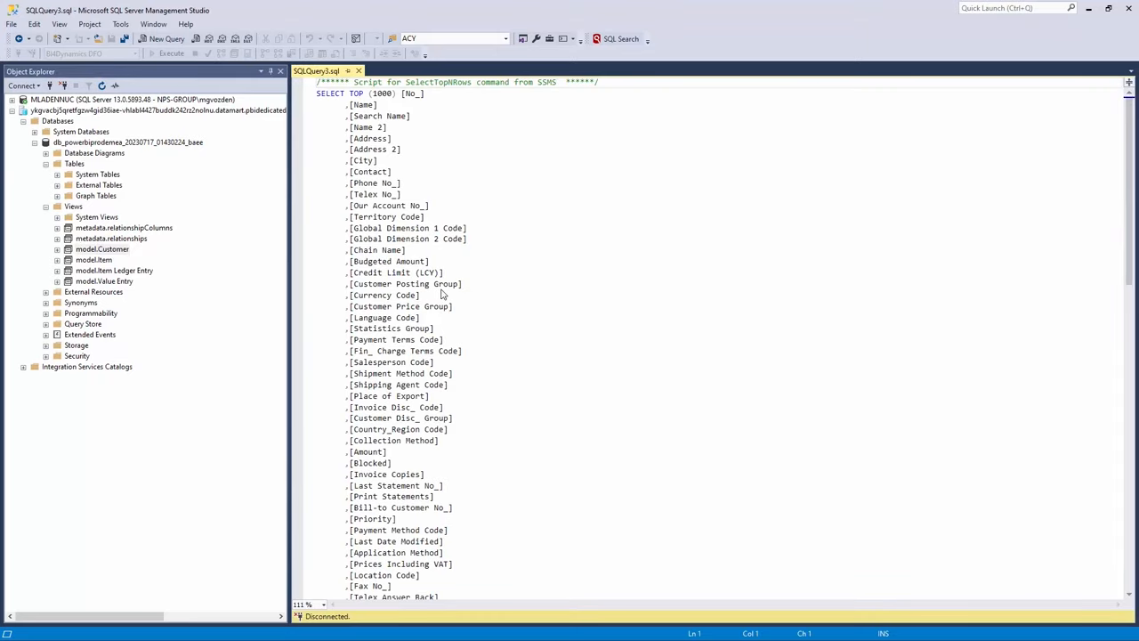
left_click(168, 54)
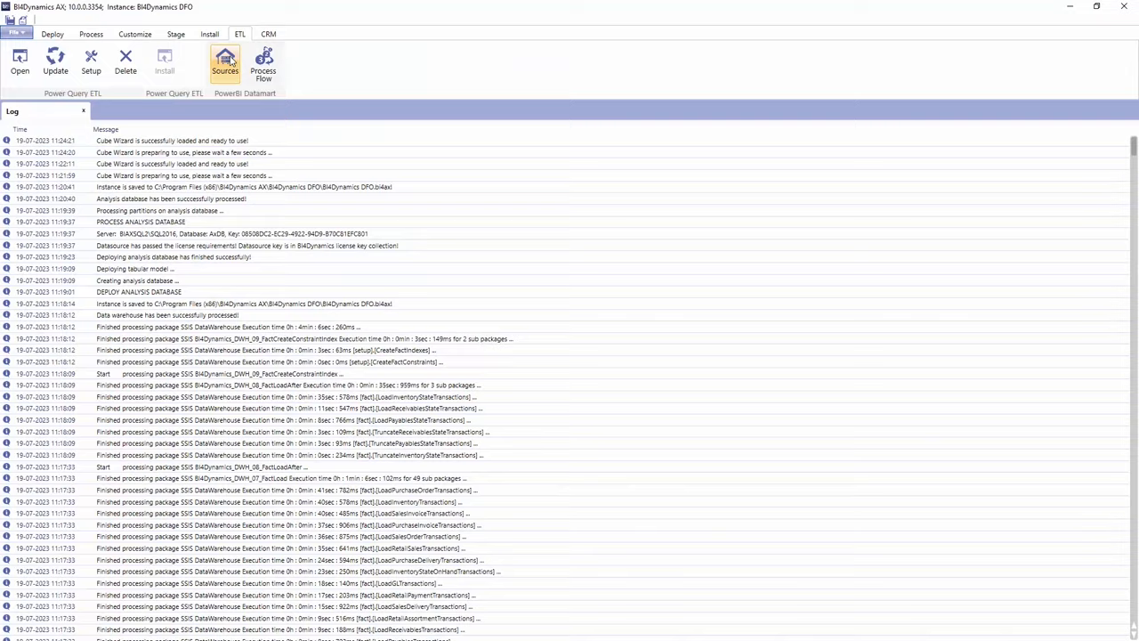
Add the Sales from NAV 2009 datamart source with its connection string and DW schema nav, then select it.
left_click(224, 63)
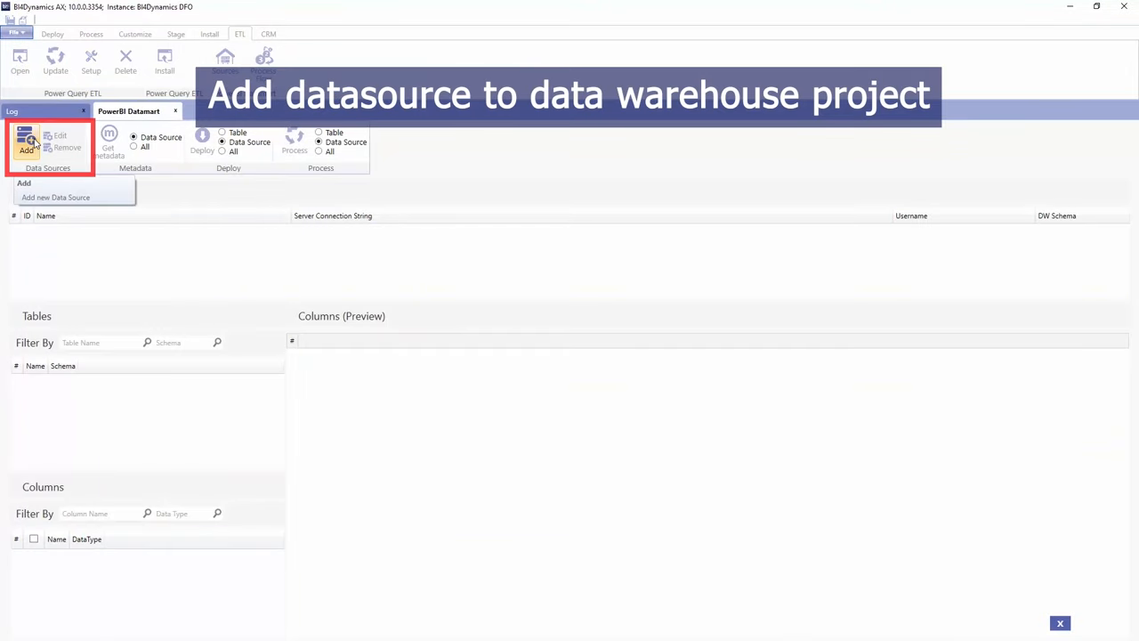
left_click(55, 197)
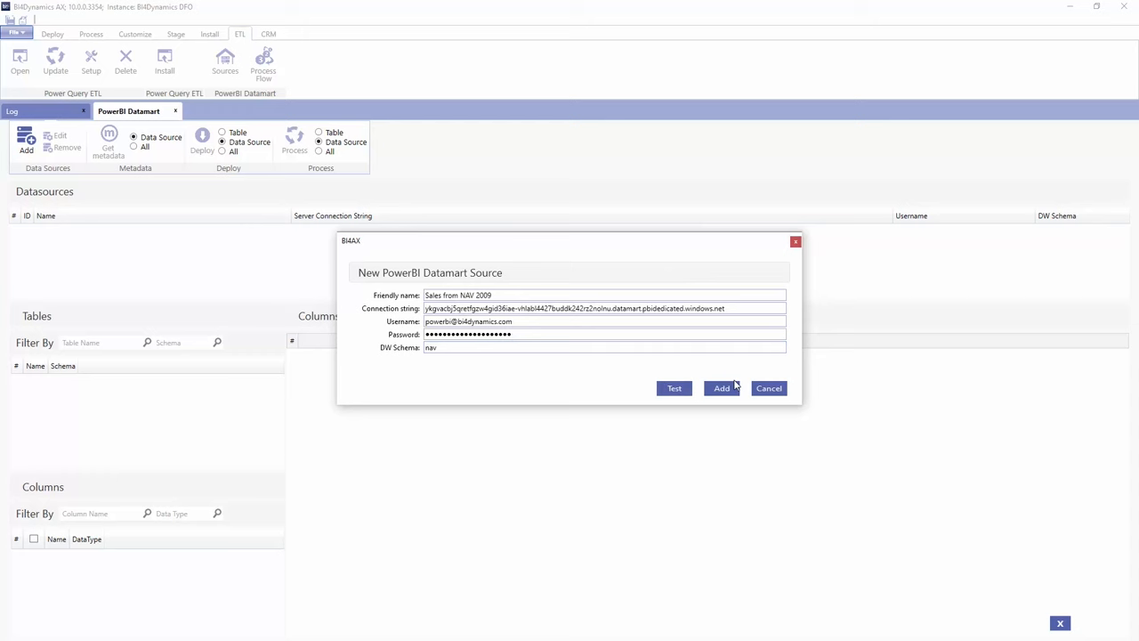
left_click(722, 388)
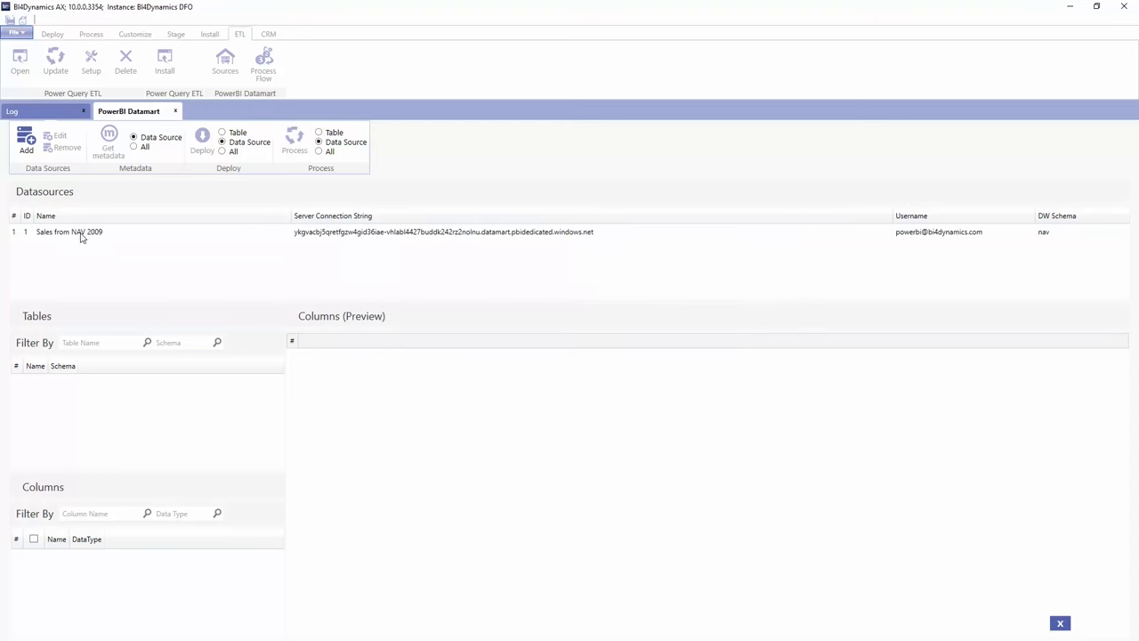
left_click(68, 232)
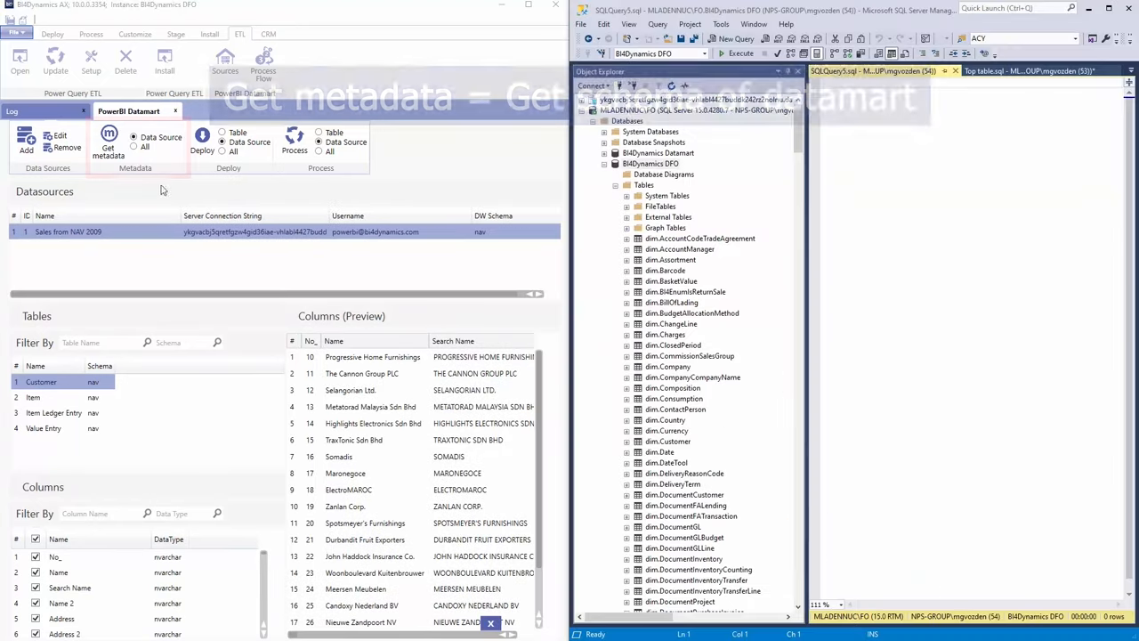
Retrieve the source's table metadata, deploy and process all tables, then query the Customer table.
left_click(108, 148)
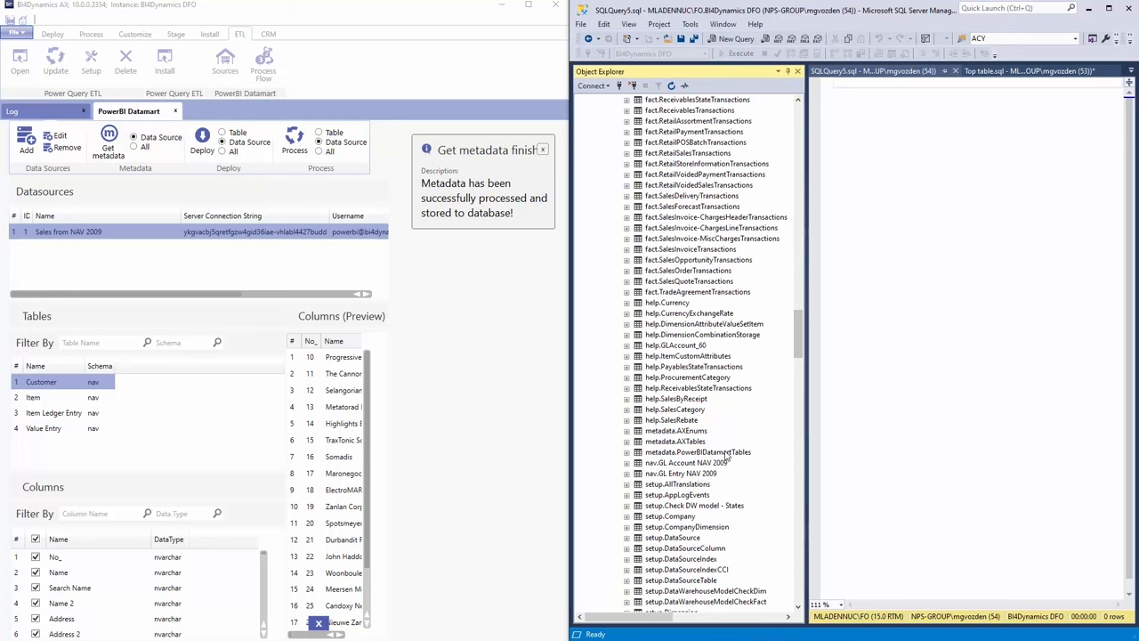
left_click(697, 452)
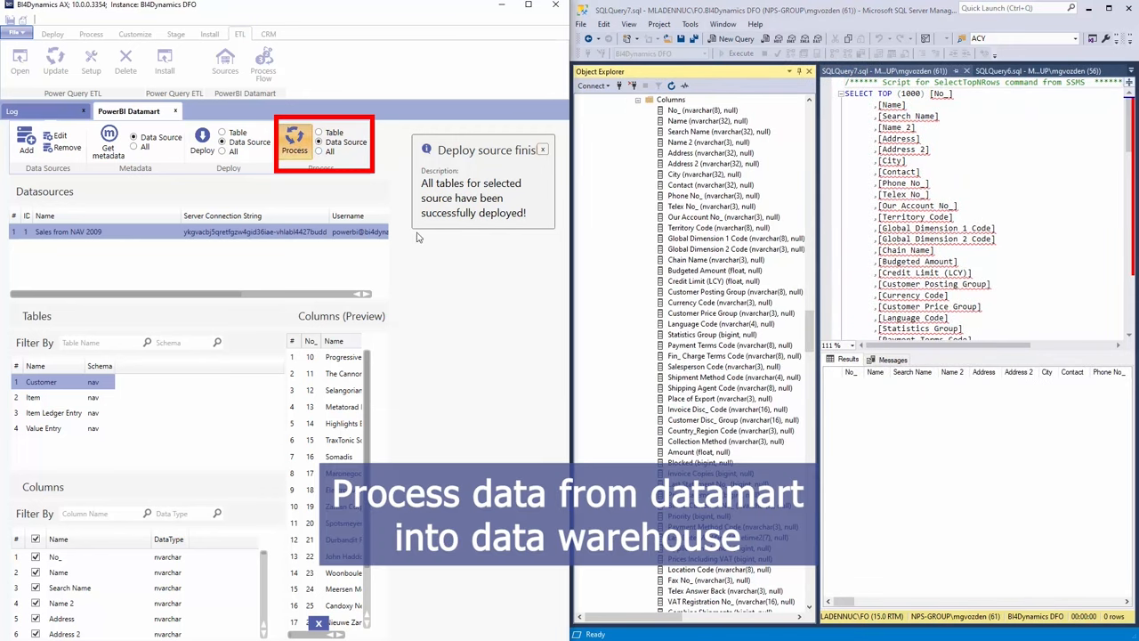
left_click(295, 144)
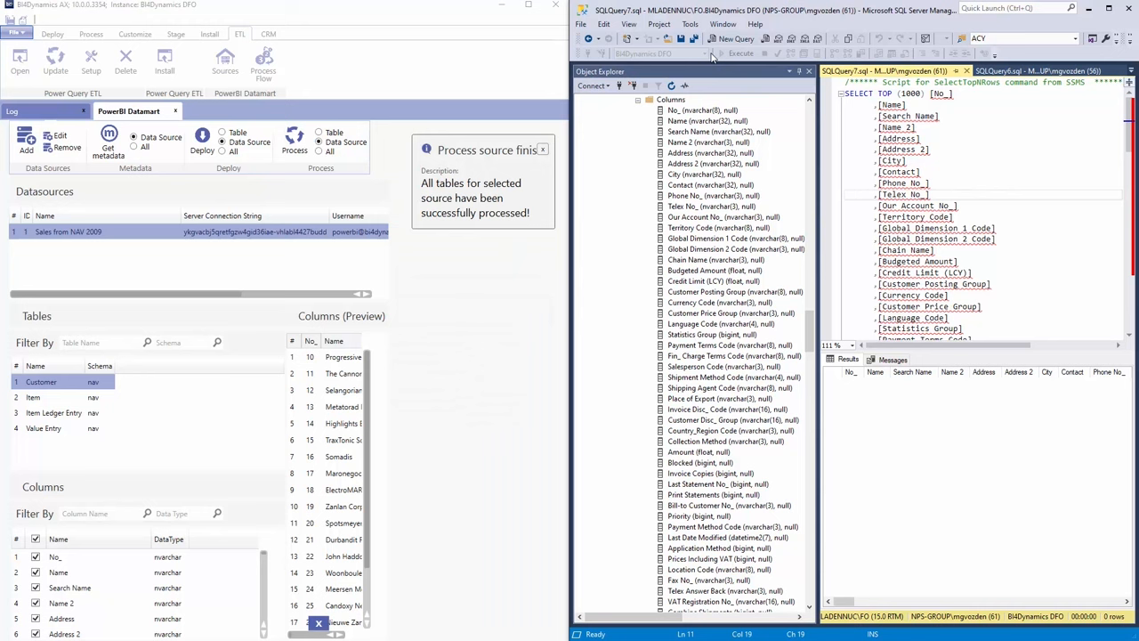
left_click(738, 54)
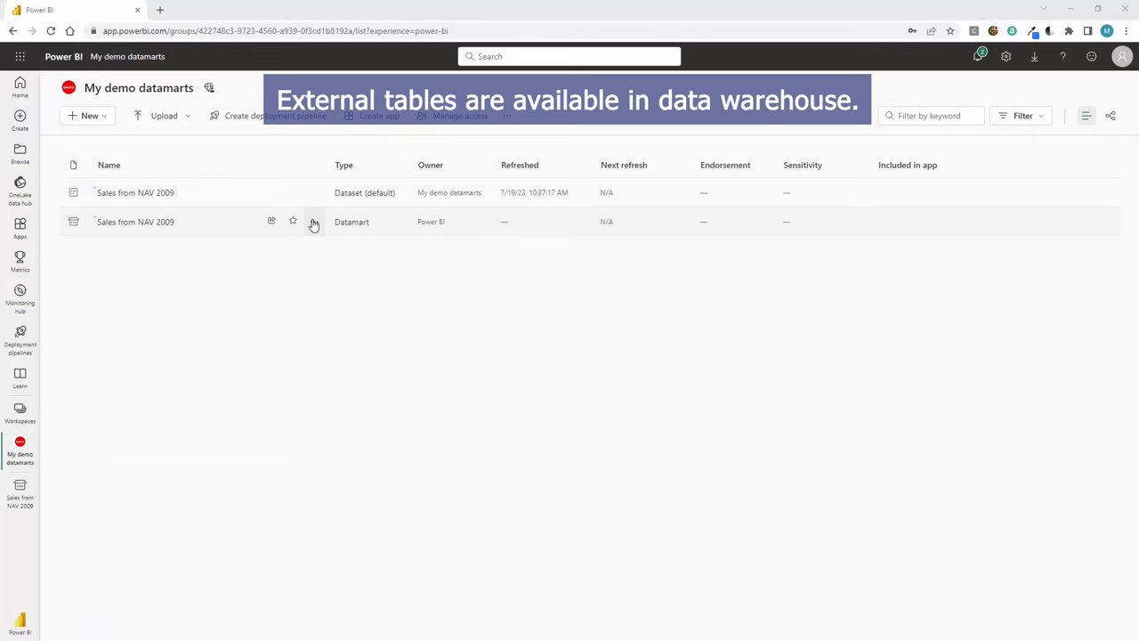
Enable a refresh schedule for the Sales from NAV 2009 datamart via its scheduled refresh settings.
left_click(313, 221)
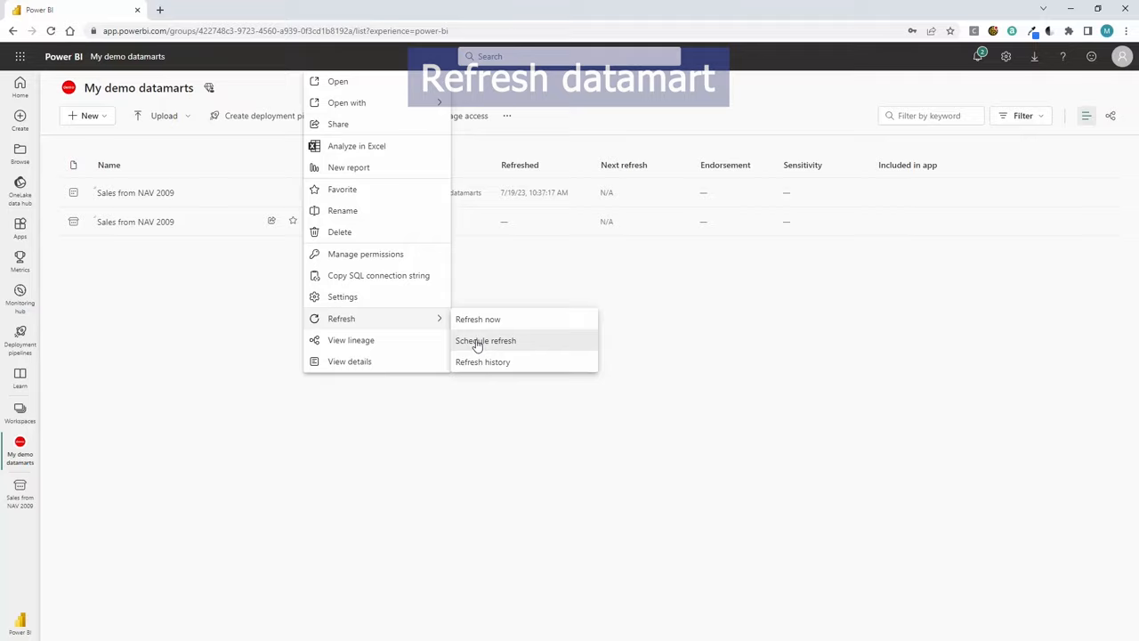
left_click(486, 341)
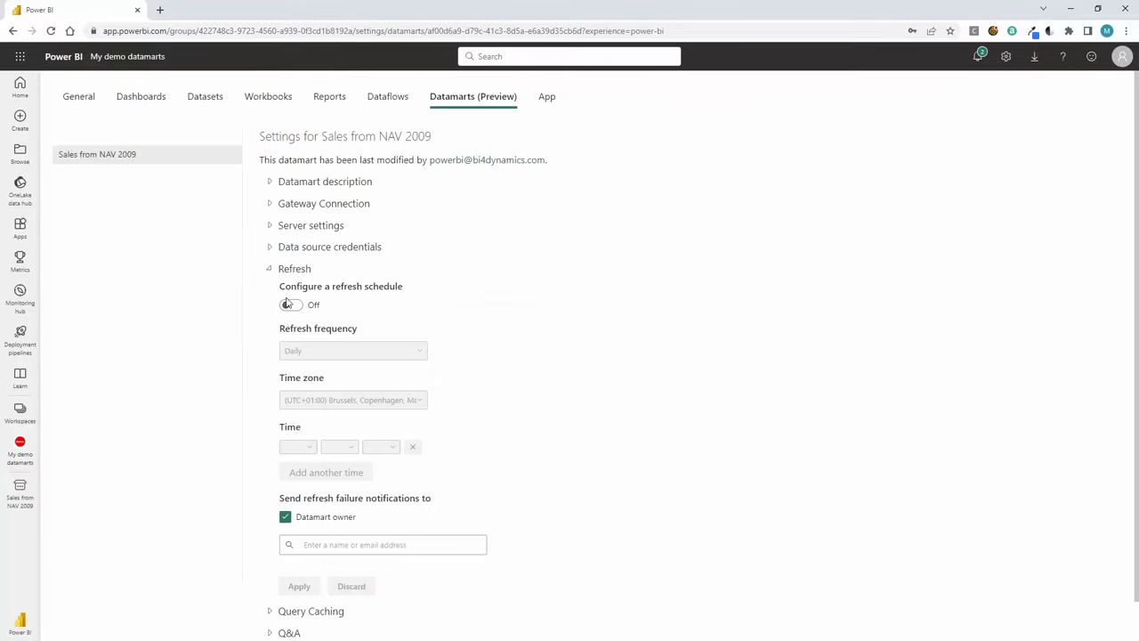
left_click(292, 304)
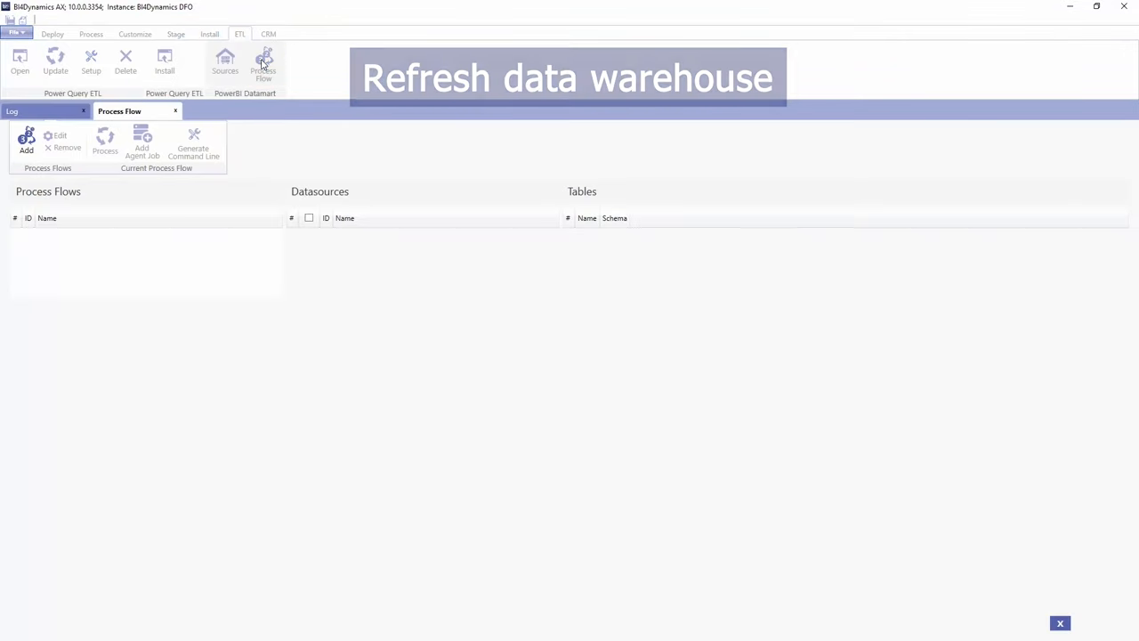
Add a datamart process flow named Daily update Sales from NAV 2009.
left_click(27, 142)
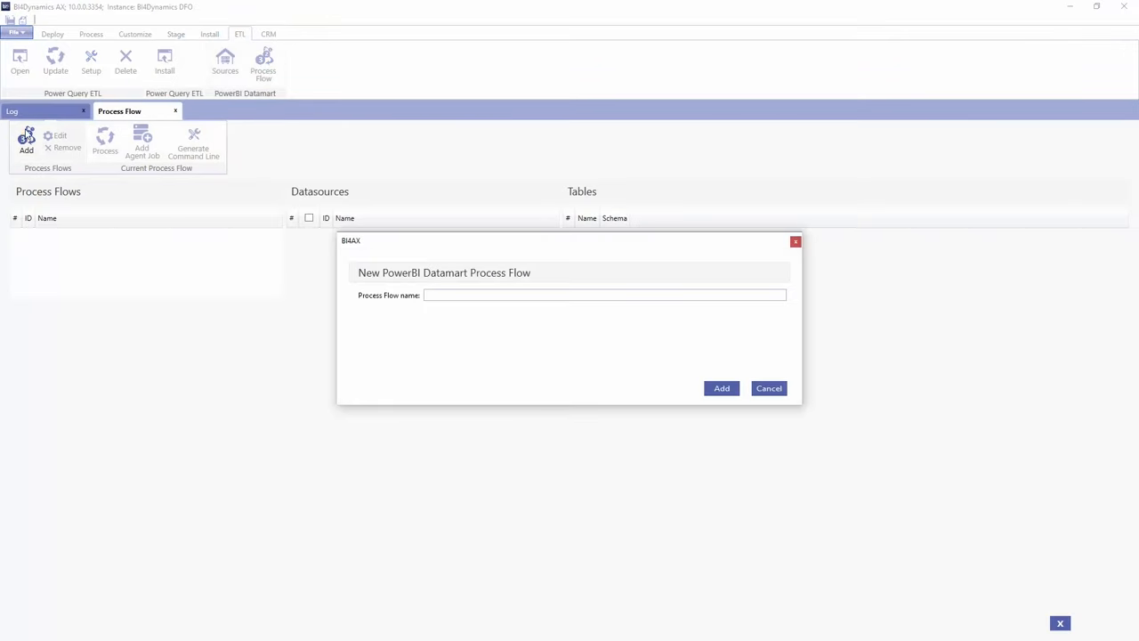
type("Daily update Sales from NAV 2009")
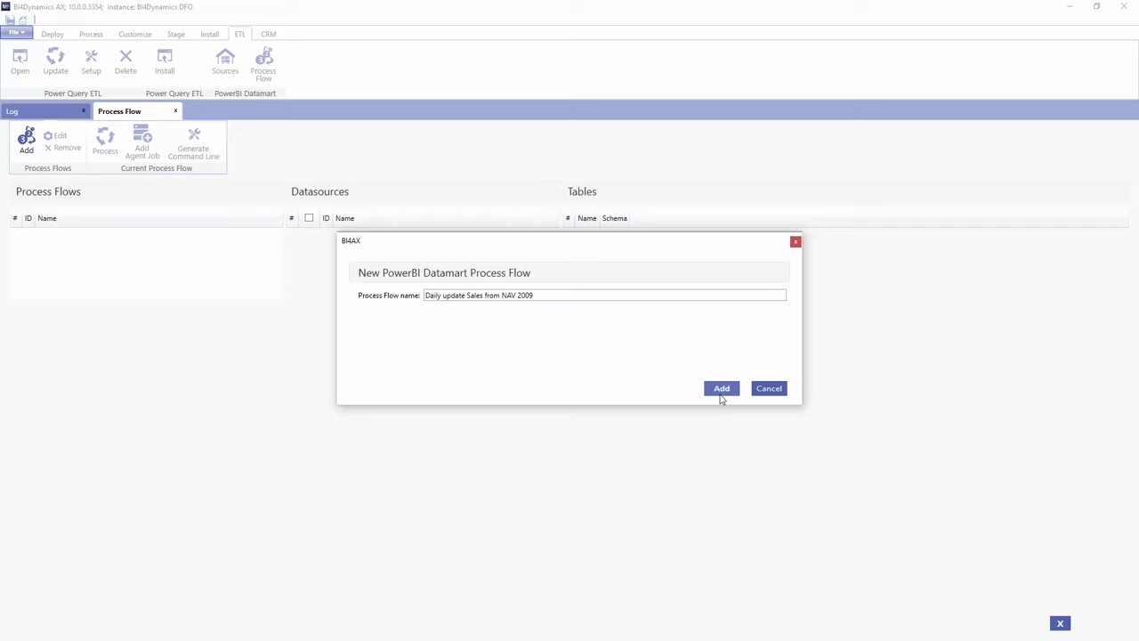
left_click(721, 388)
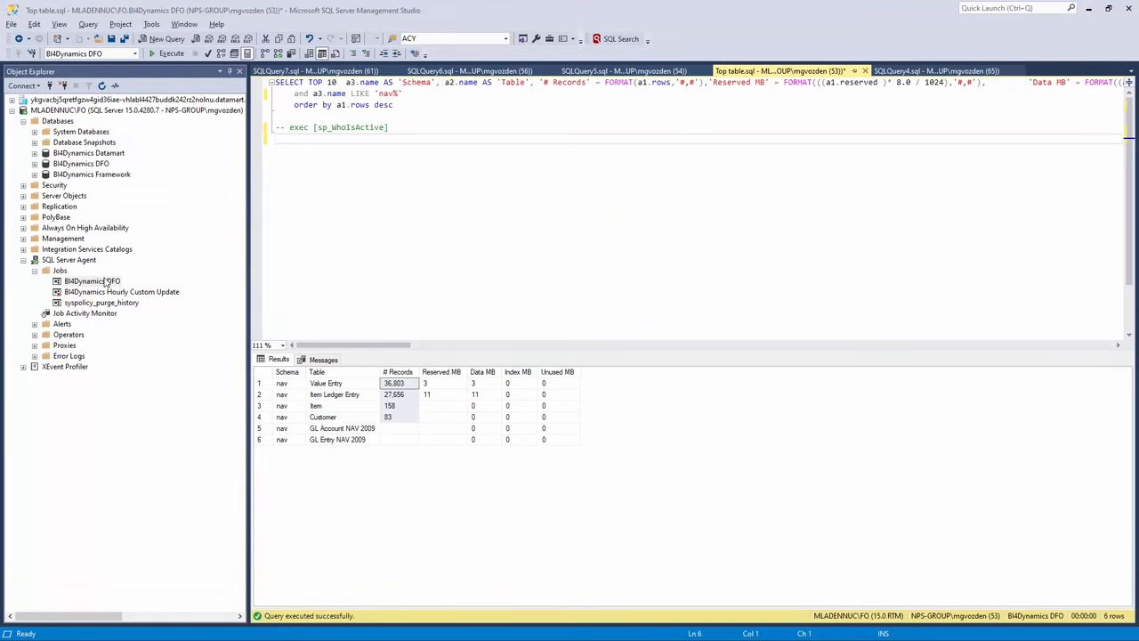
Add a new step to the BI4Dynamics DFO job and start choosing its command type.
double_click(91, 280)
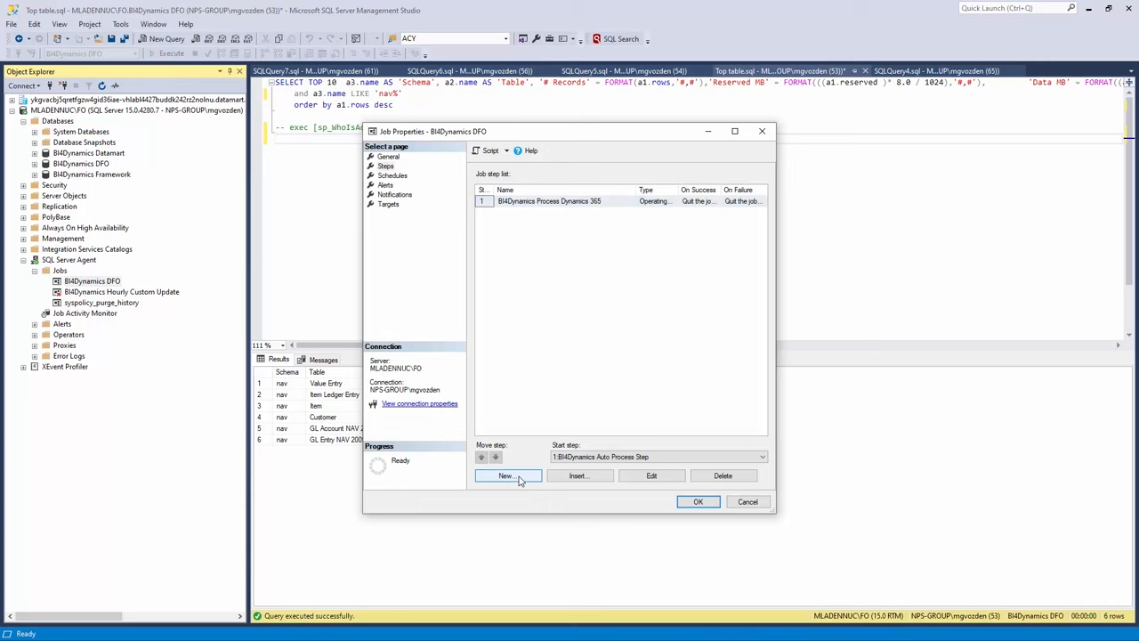
left_click(507, 475)
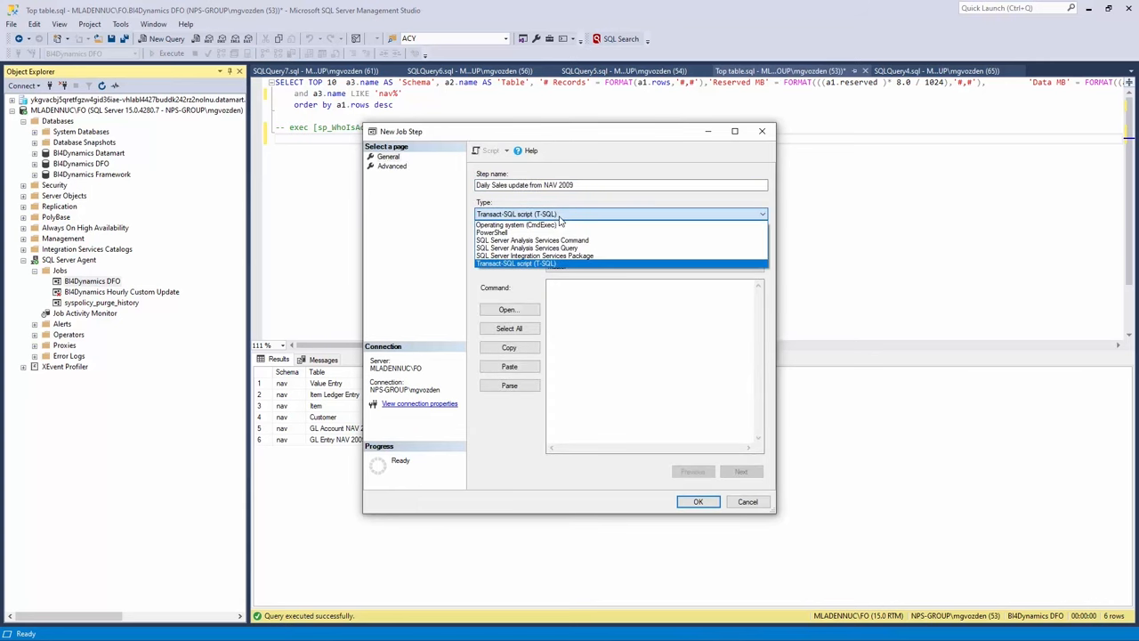
left_click(516, 226)
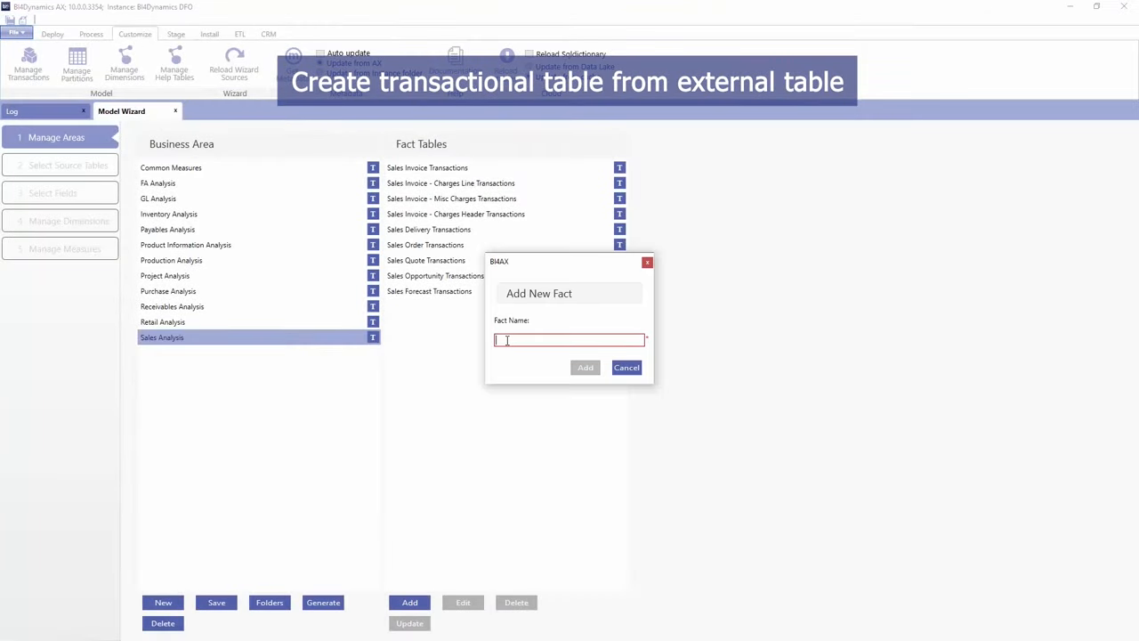
Add a fact named 'Sales Invoice Transactions NAV2009' and begin editing its definition.
type("Sales Invoice Transactions NAV2009")
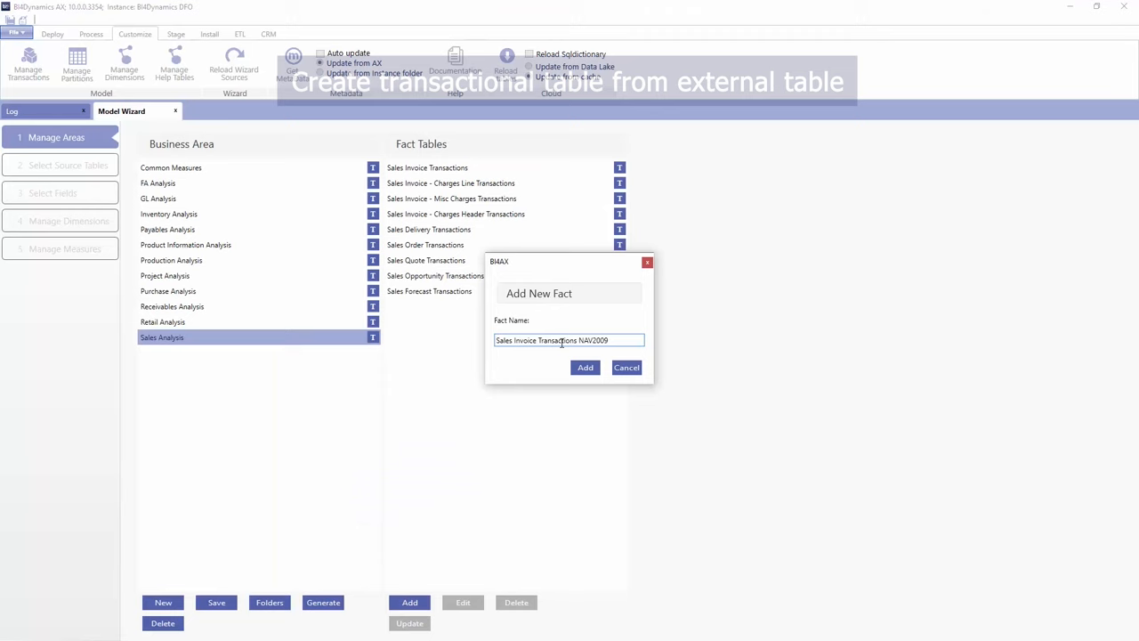
left_click(585, 367)
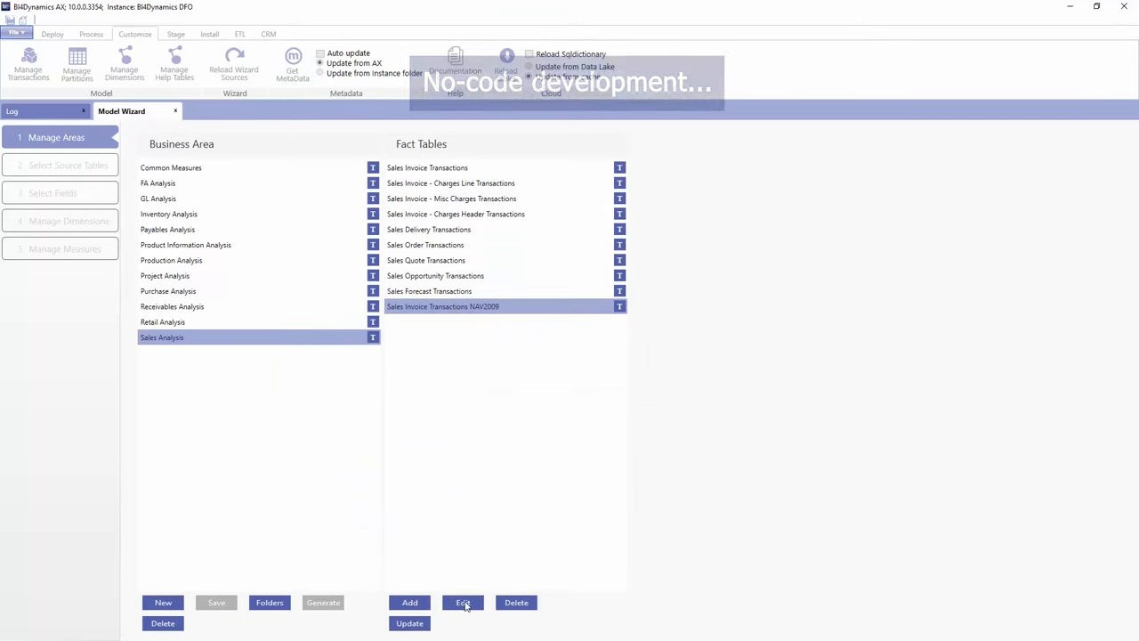
left_click(463, 602)
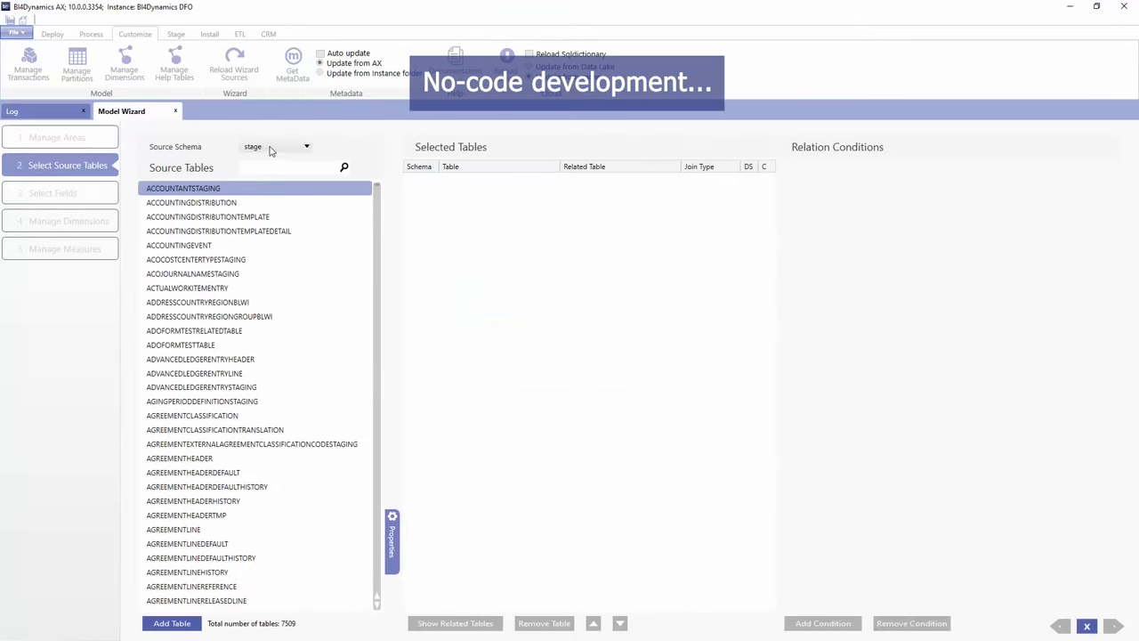
Source the fact from the nav Value Entry table with Posting Date and Sales Amount (Actual).
left_click(306, 146)
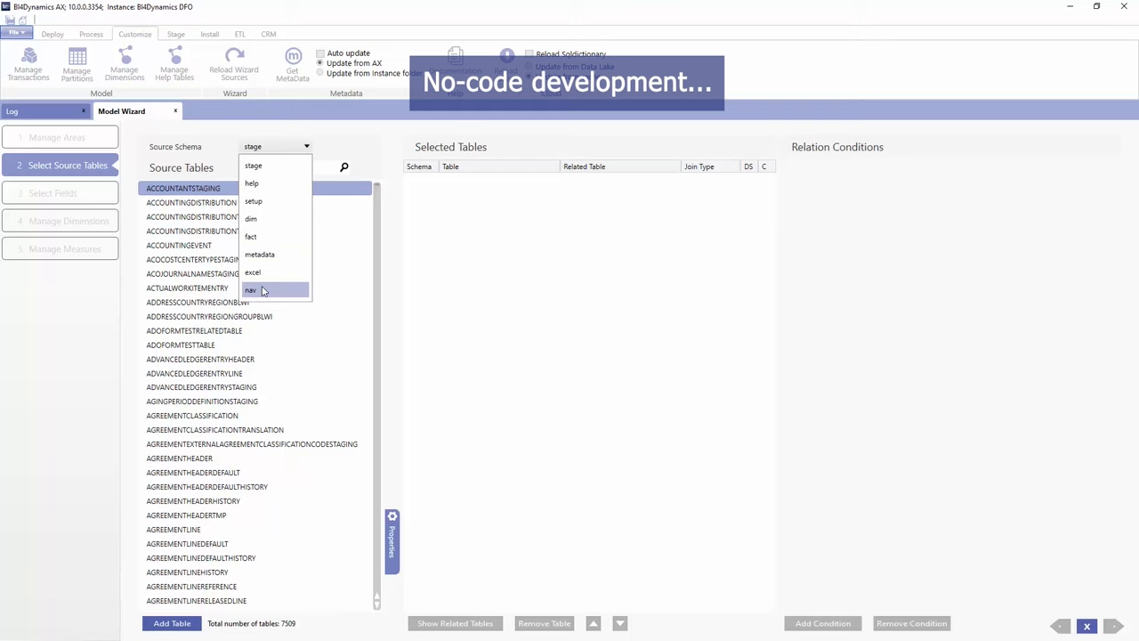
left_click(251, 290)
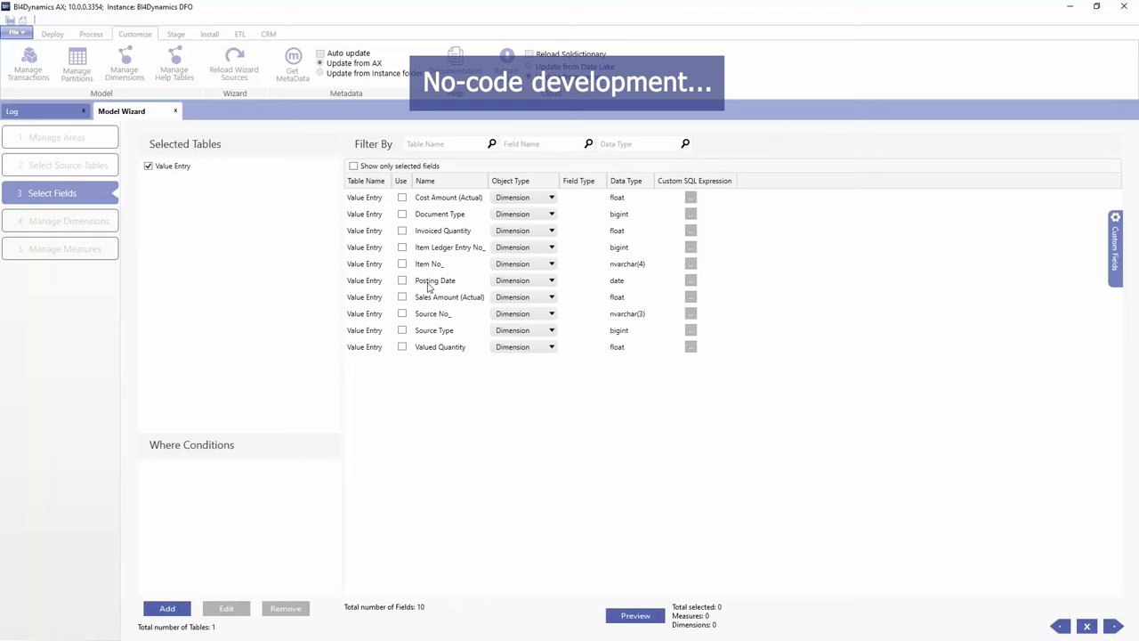
left_click(402, 296)
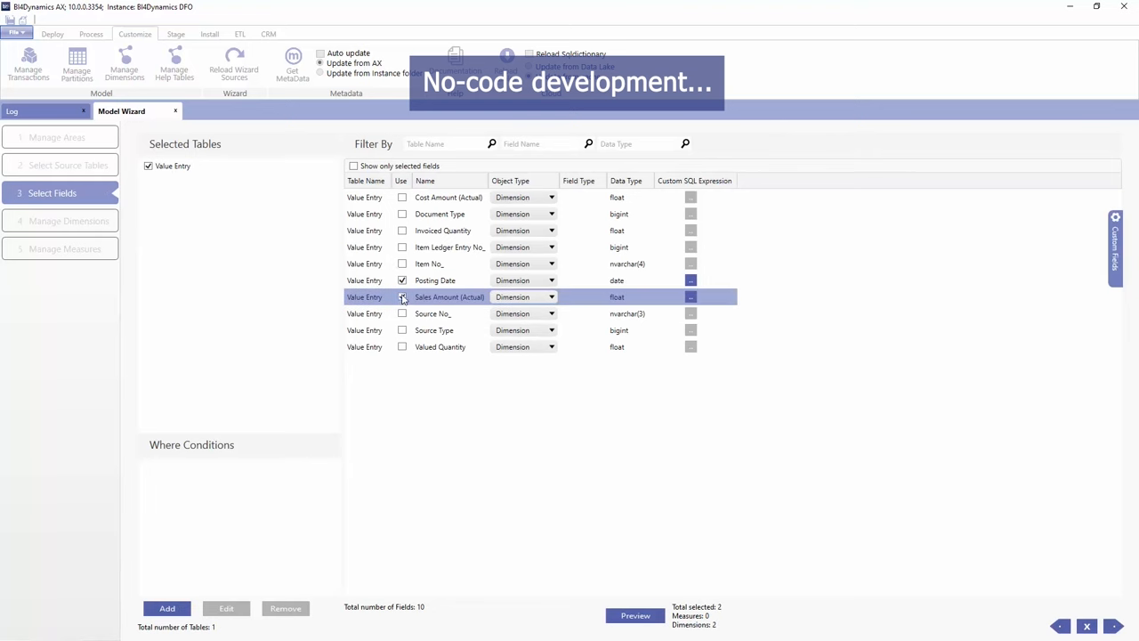
left_click(69, 221)
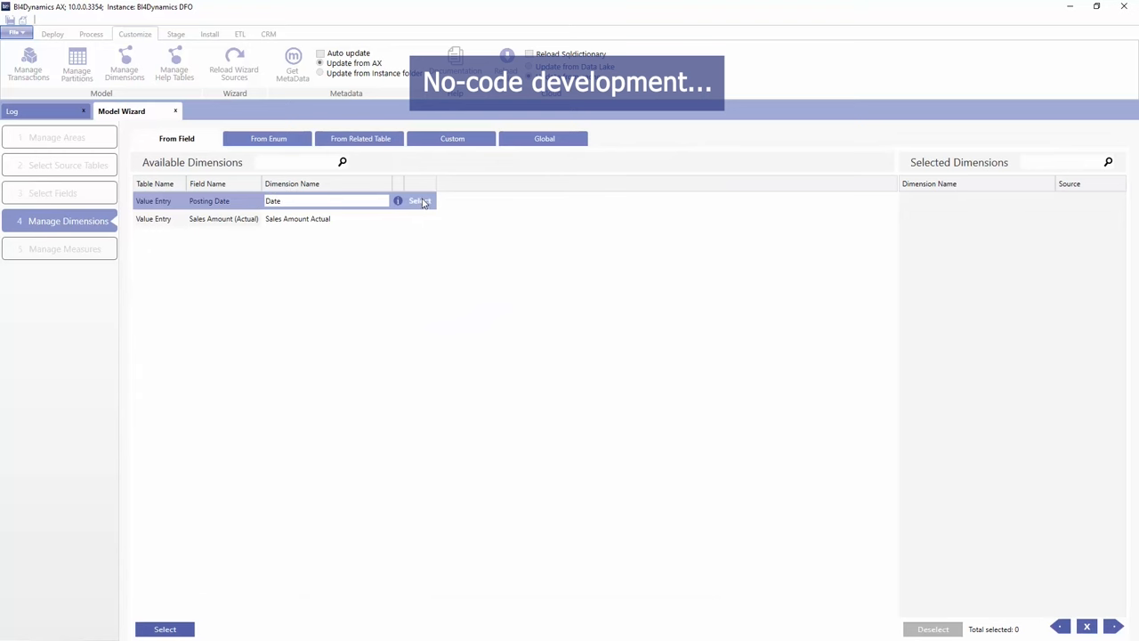
Use Posting Date as the Date dimension, name the measure 'Sales Amount NAV2009' and finish the wizard.
left_click(420, 201)
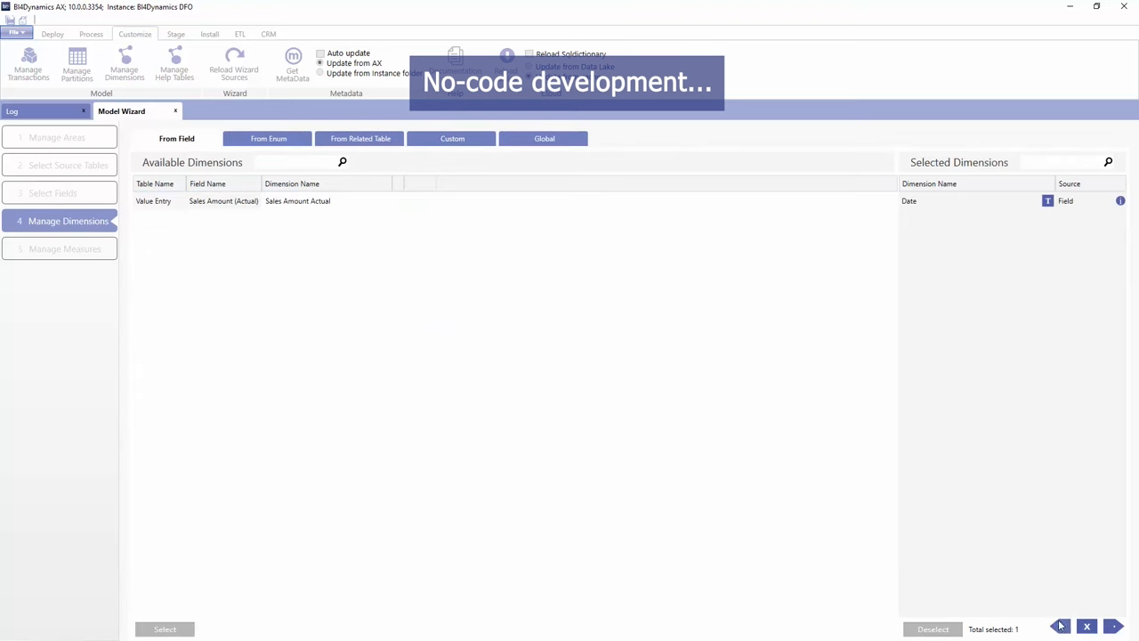
left_click(52, 192)
type("Sales Amount NAV2009")
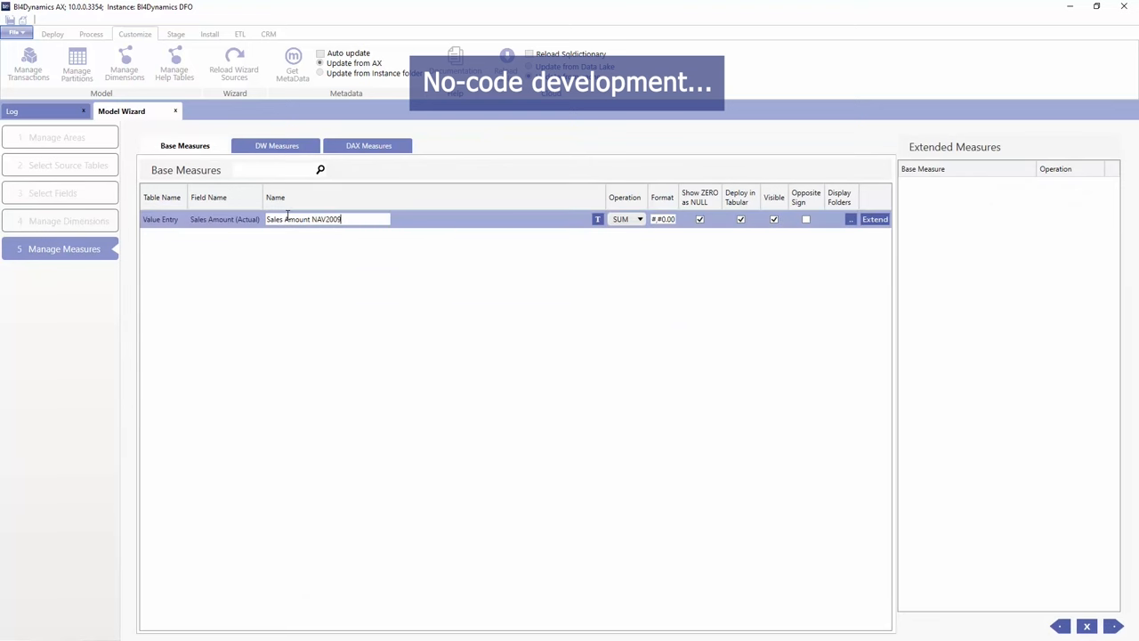
left_click(56, 137)
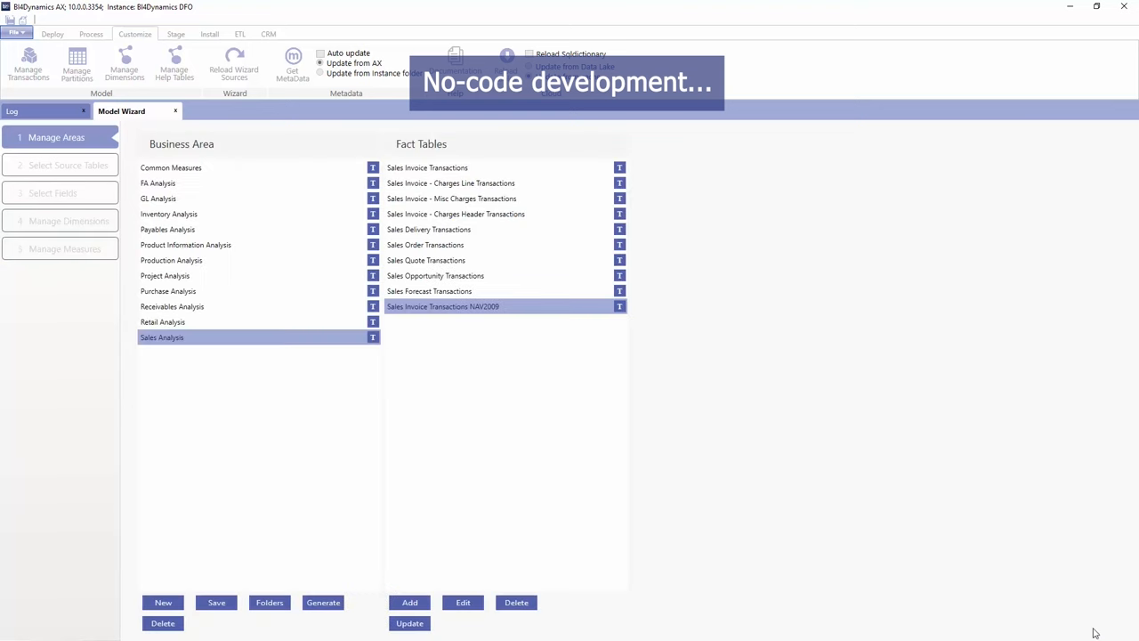
Update the NAV2009 fact with DWH, Analytics, Deploy and Process all enabled.
left_click(410, 623)
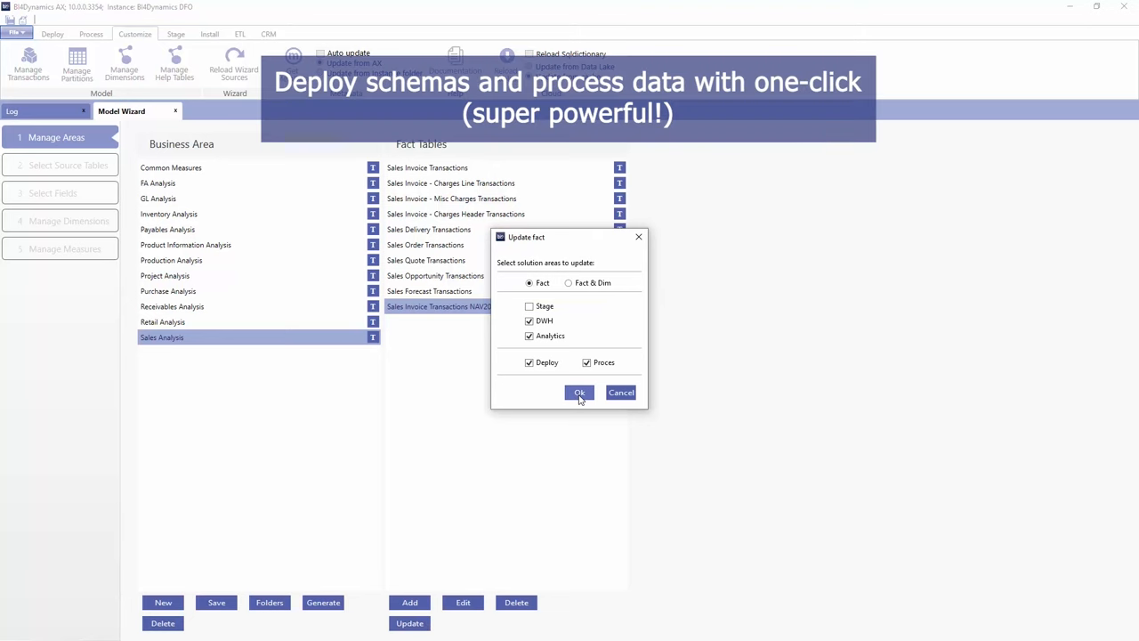
left_click(579, 393)
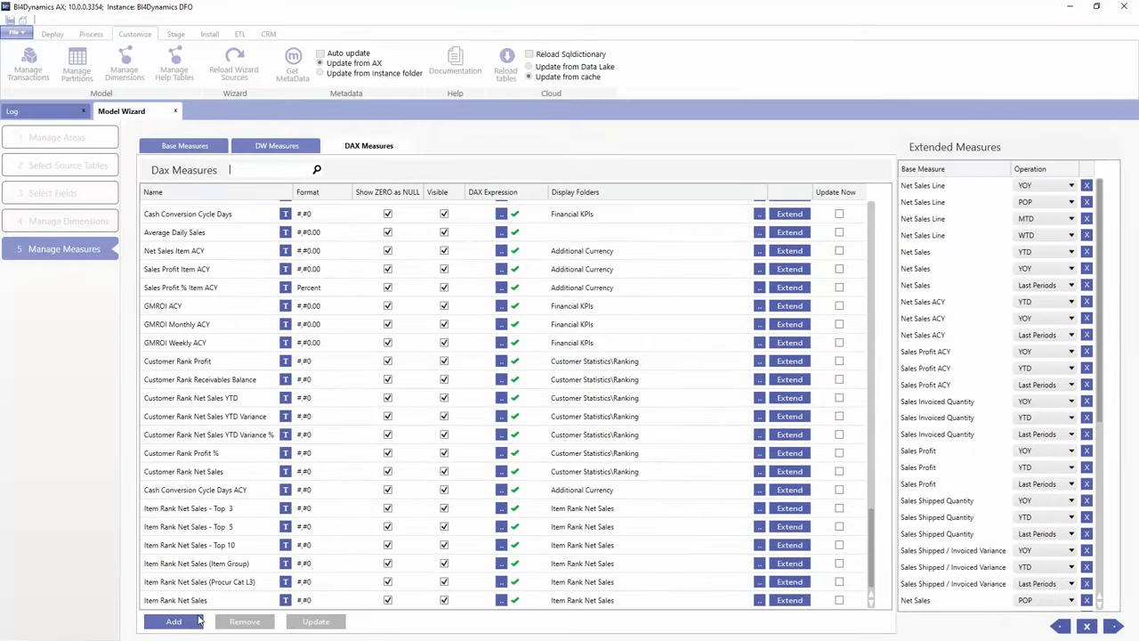
Create DAX measure 'Net Sales Total' as [Sales Amount NAV2009] and add it to the pivot values.
left_click(174, 621)
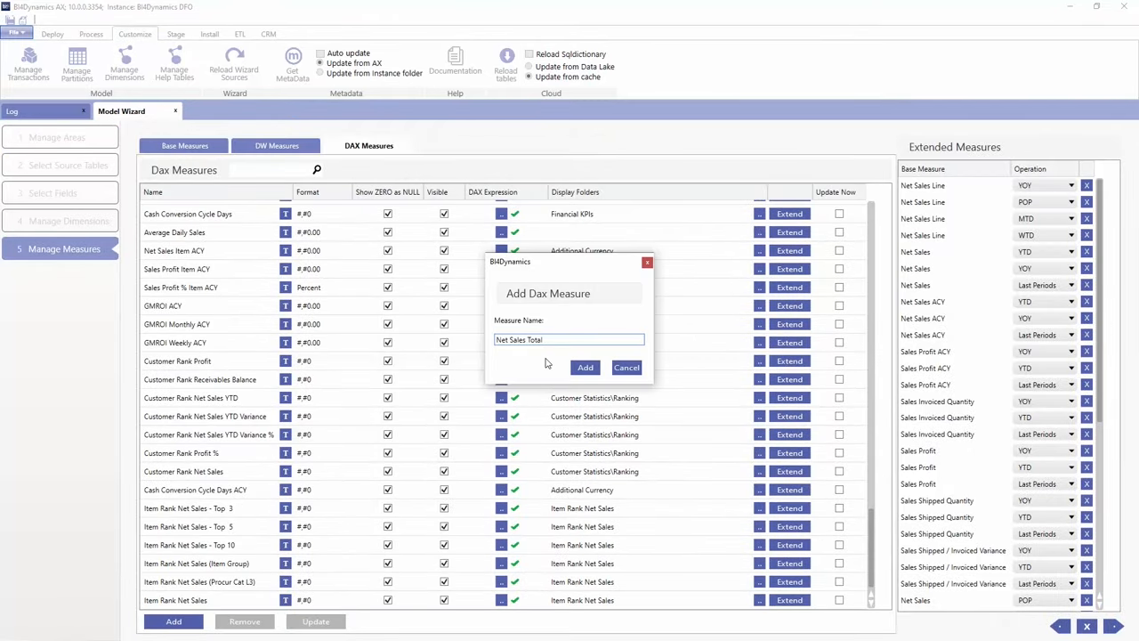
left_click(585, 367)
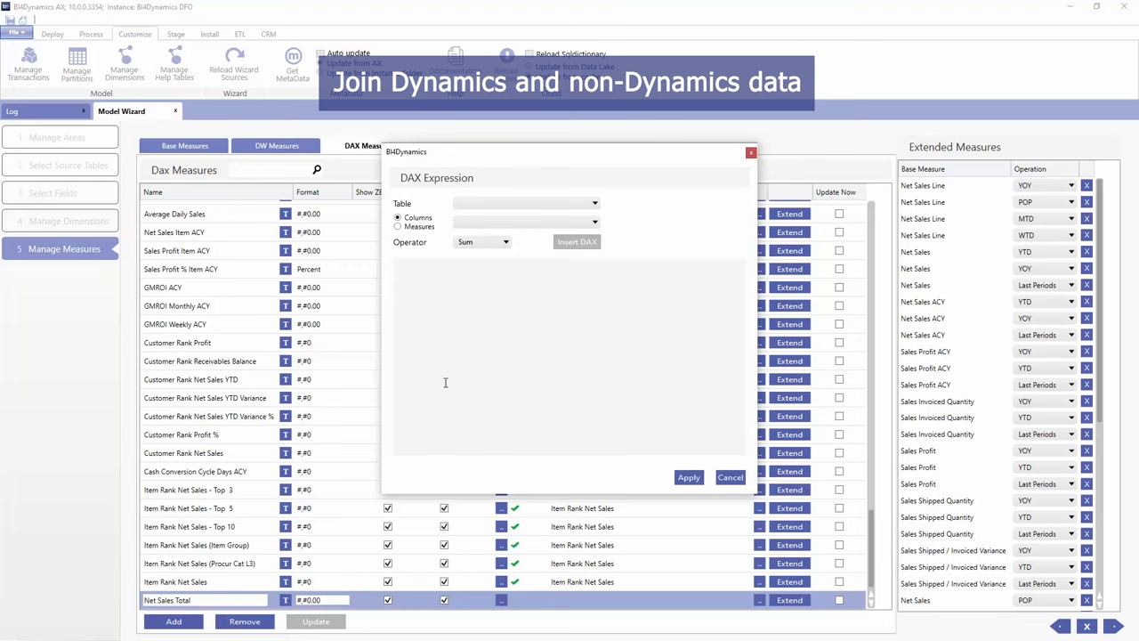
type("[Sales Amount NAV2009]")
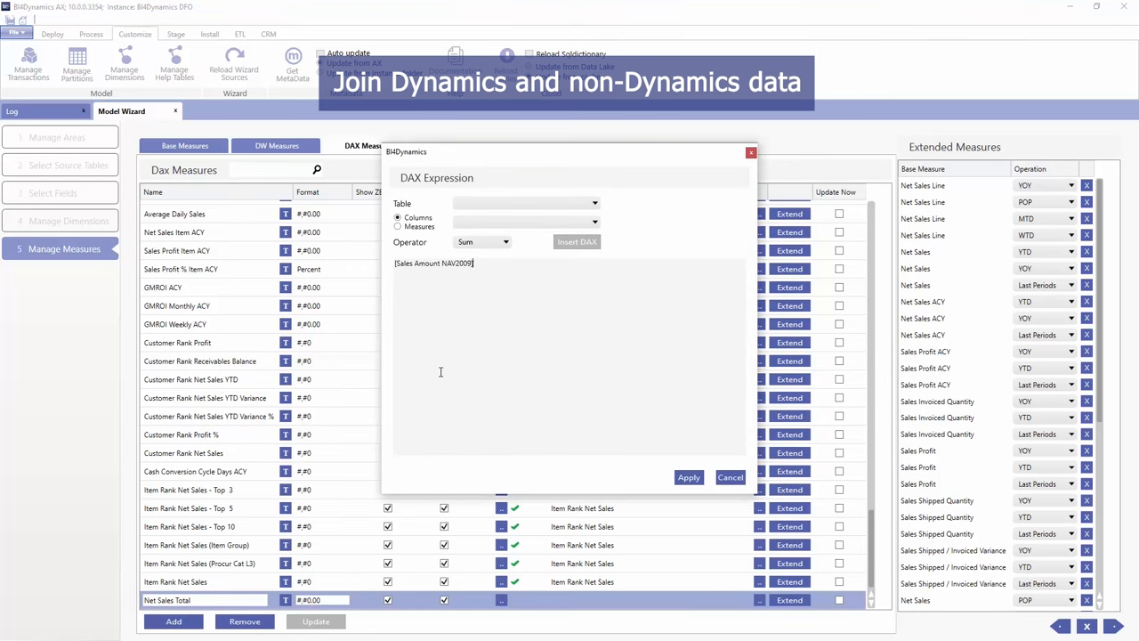
left_click(730, 477)
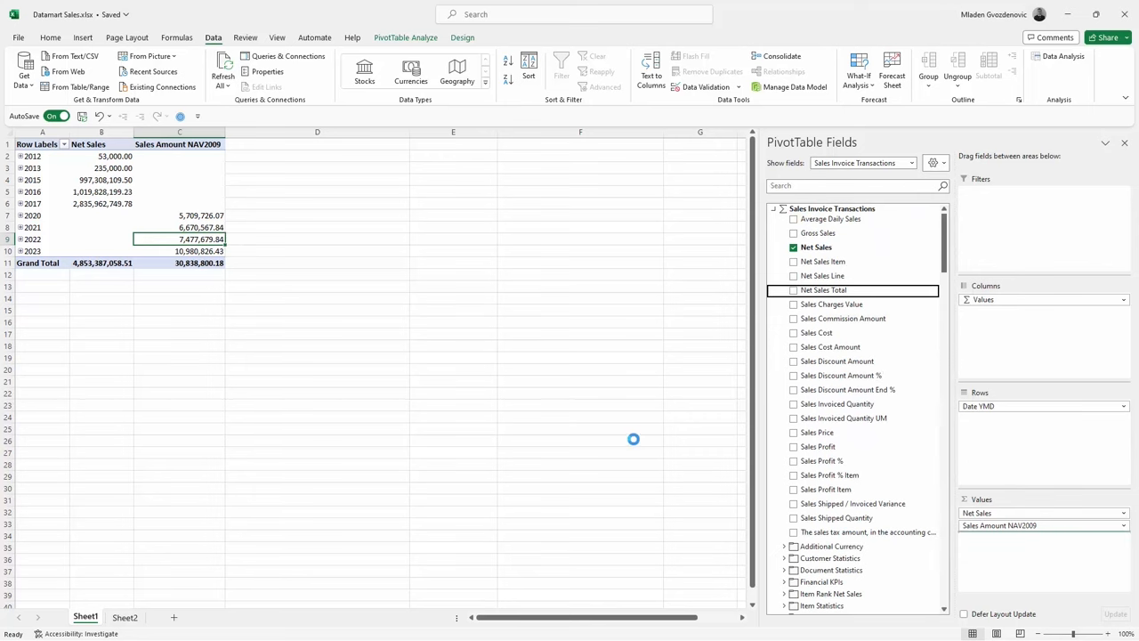
left_click(793, 289)
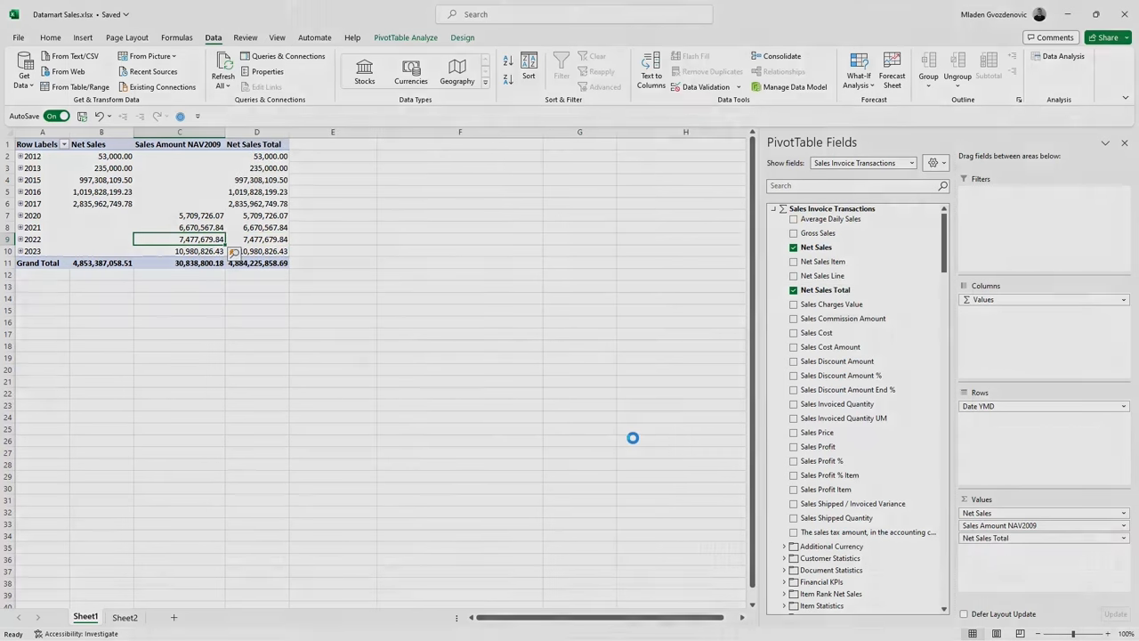